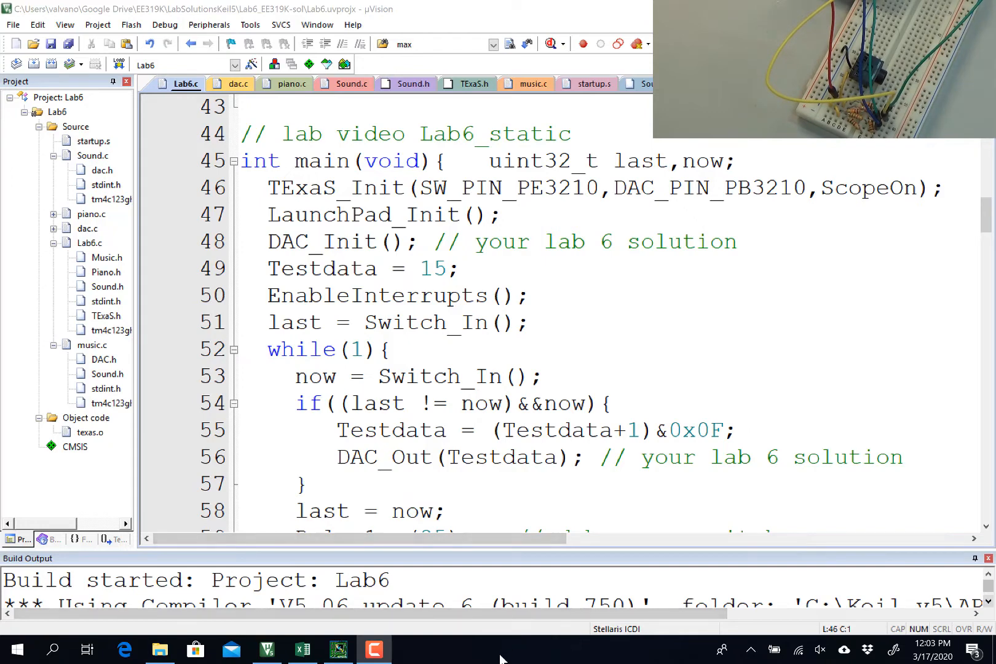
Walk through the Lab6 code: DAC init, switch edge check, Testdata increment, DAC output.
{"action": "left_click", "coordinate": [365, 187]}
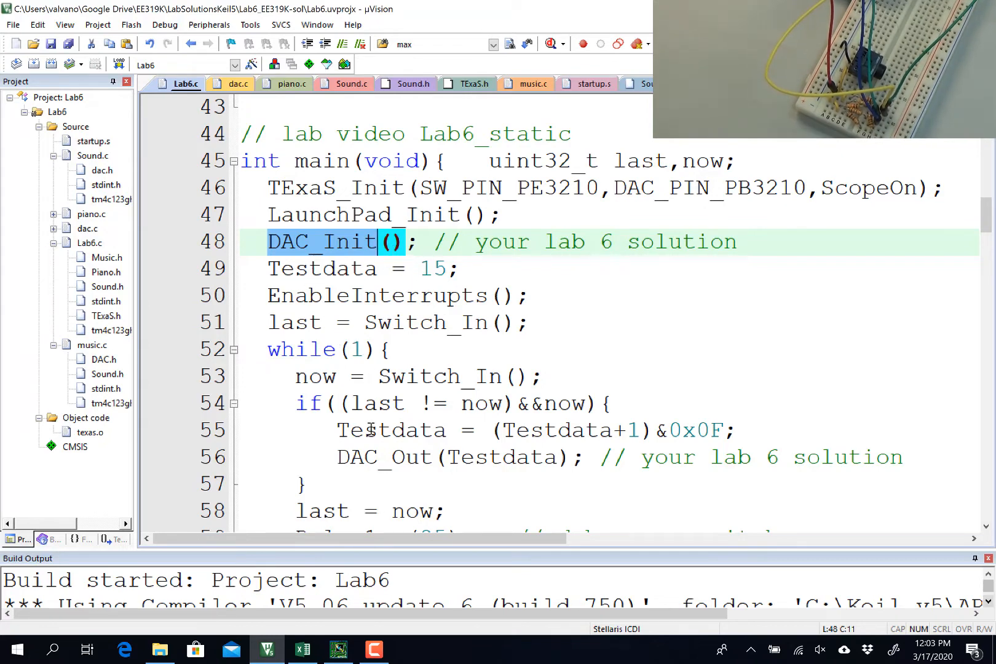
{"action": "mouse_move", "coordinate": [594, 464]}
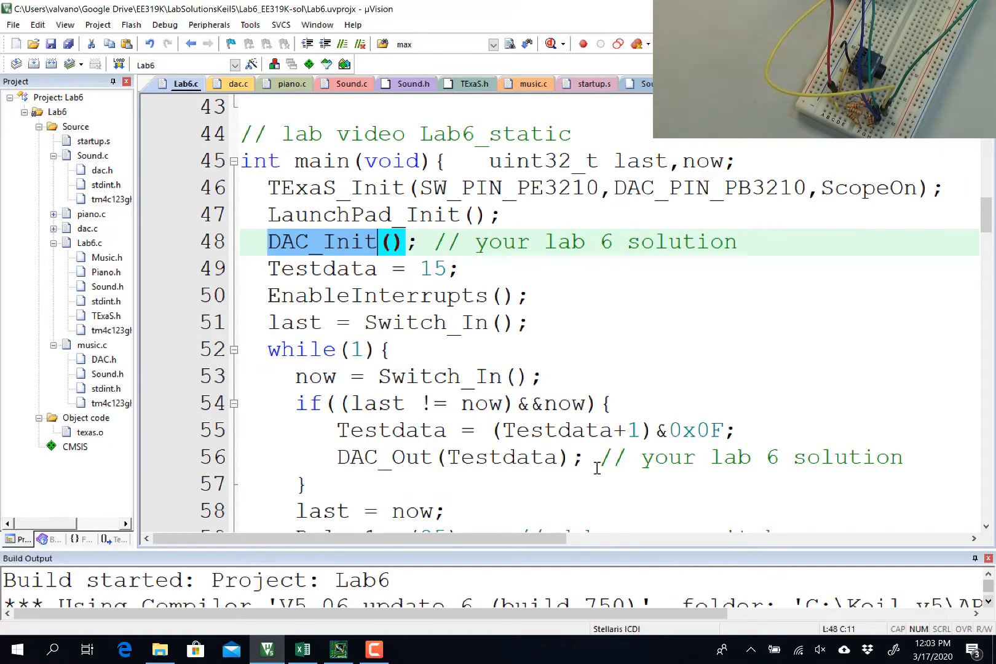
{"action": "left_click", "coordinate": [443, 512]}
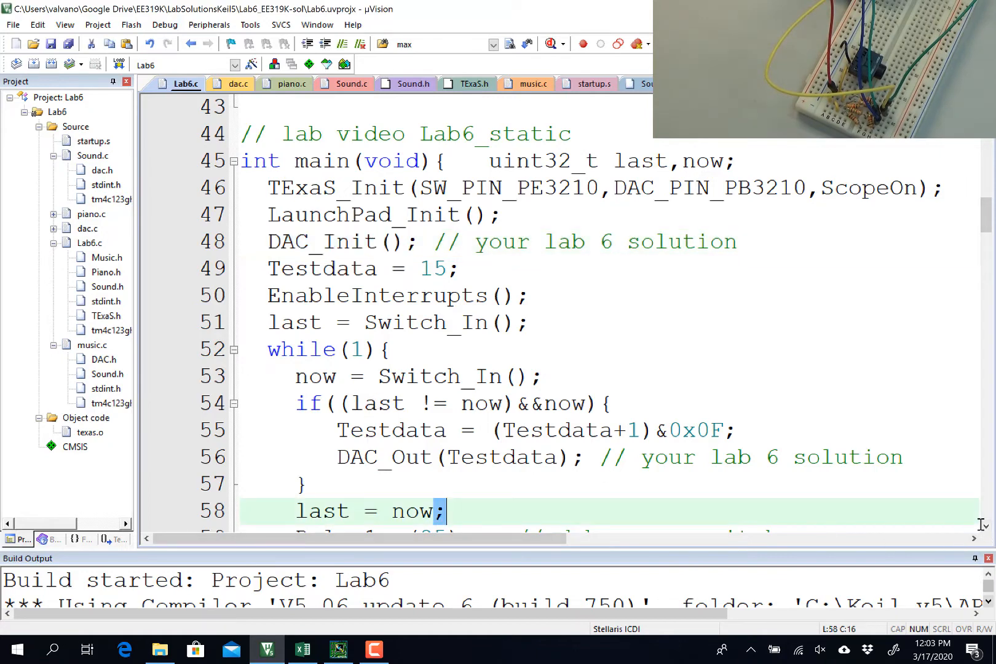
{"action": "scroll", "scroll_direction": "down", "scroll_amount": 3}
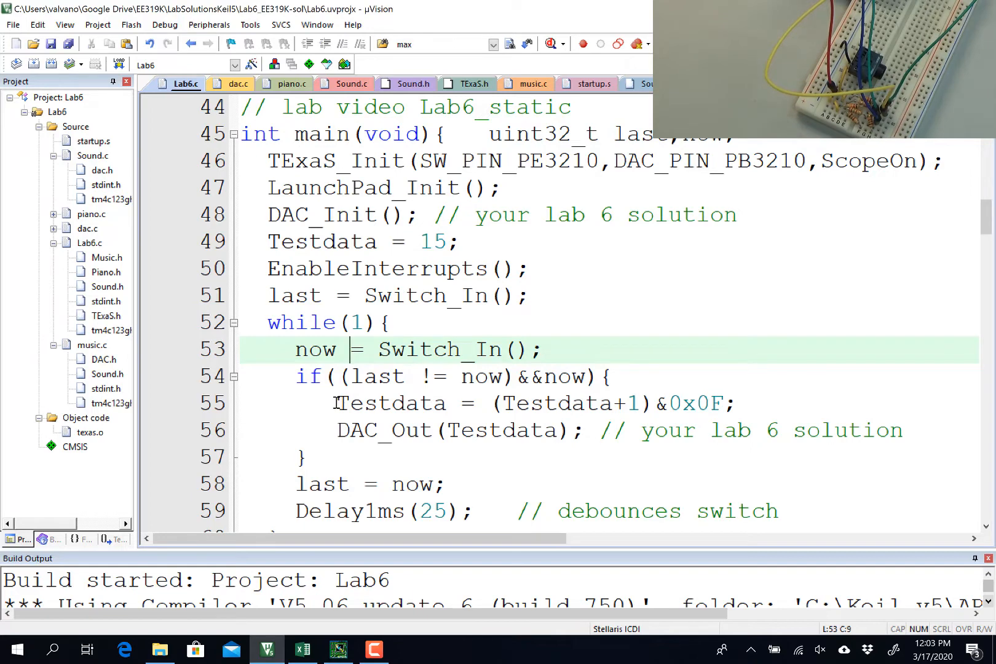
{"action": "left_click_drag", "start_coordinate": [337, 404], "coordinate": [660, 431]}
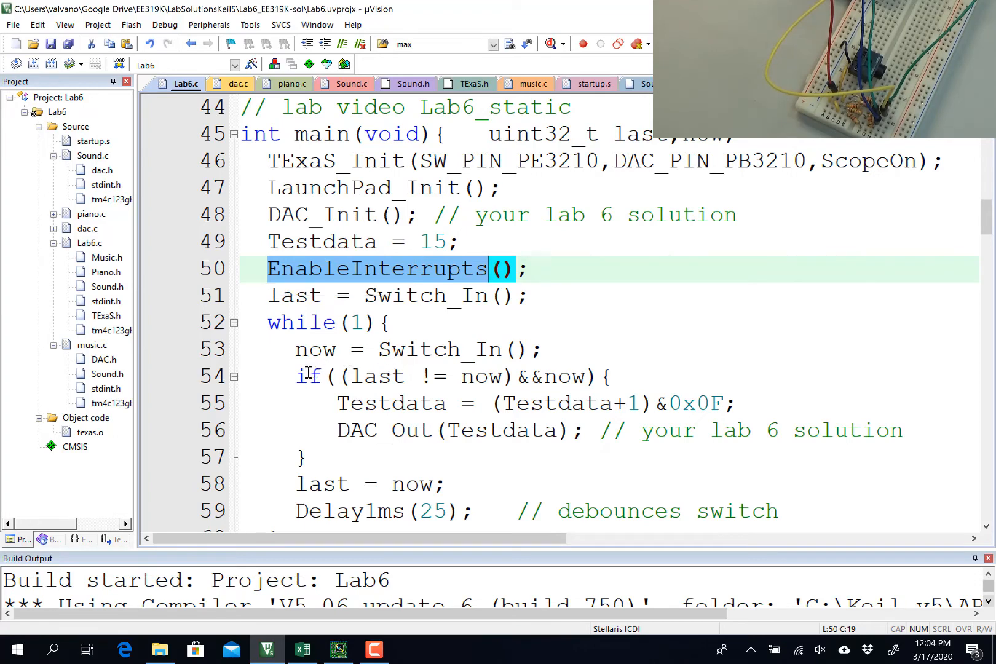
{"action": "left_click_drag", "start_coordinate": [295, 348], "coordinate": [296, 404]}
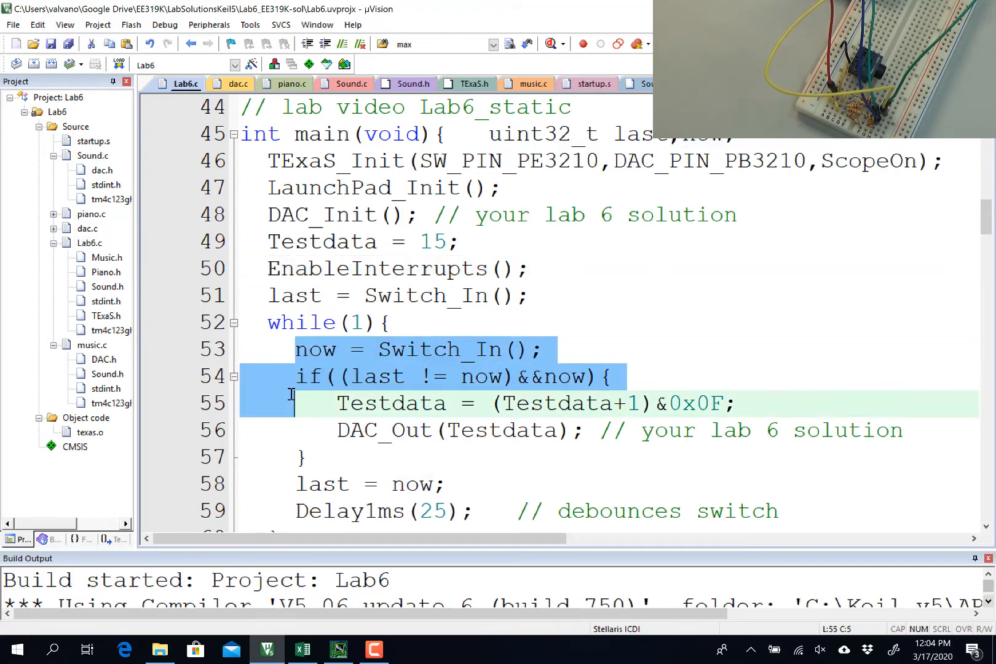
{"action": "mouse_move", "coordinate": [341, 371]}
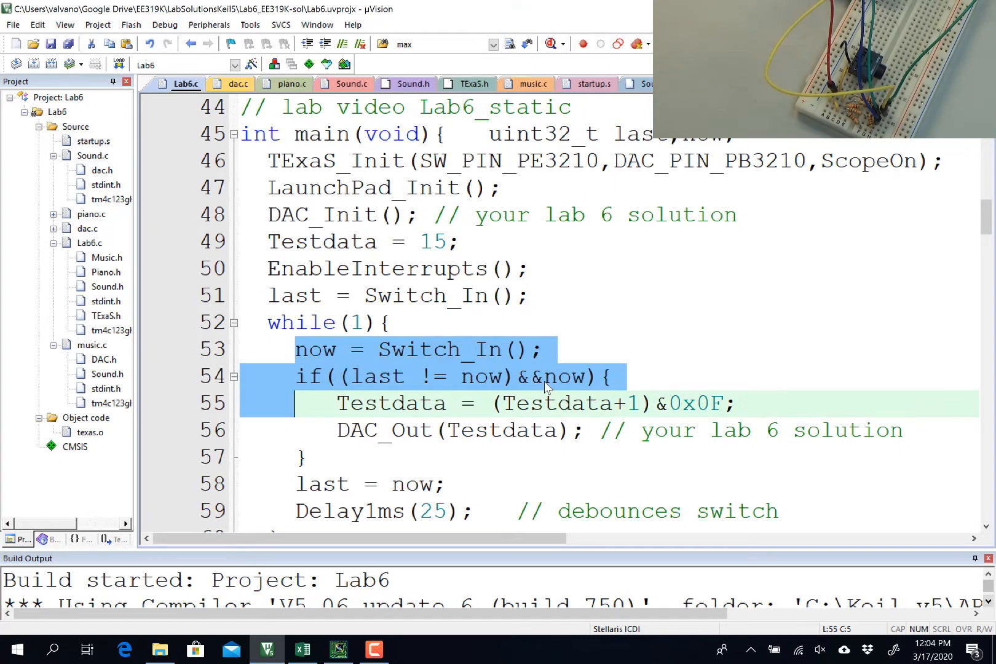
{"action": "left_click", "coordinate": [366, 403]}
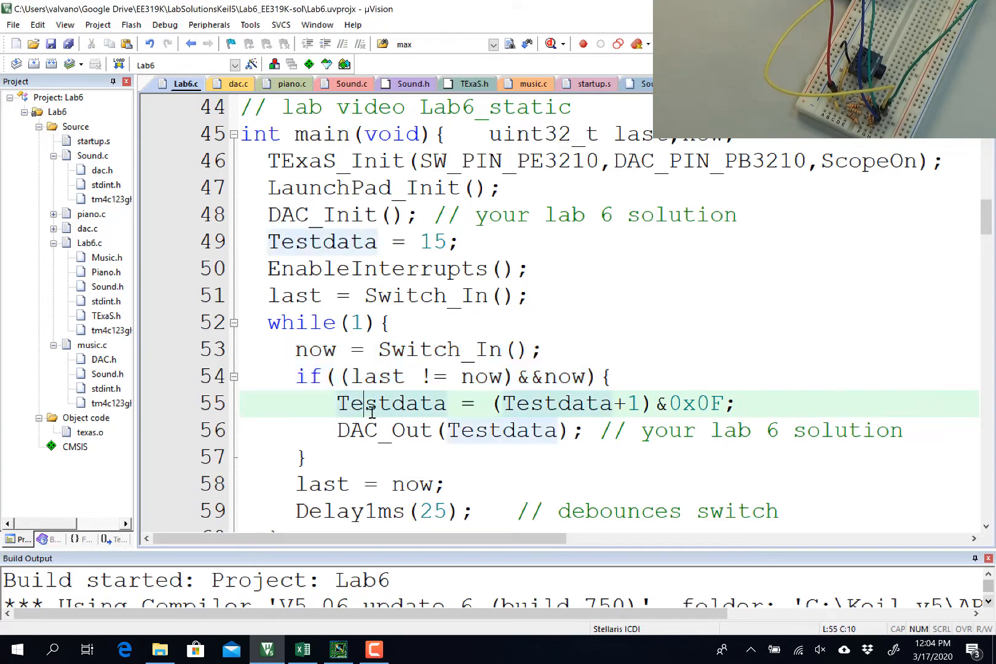
{"action": "double_click", "coordinate": [390, 404]}
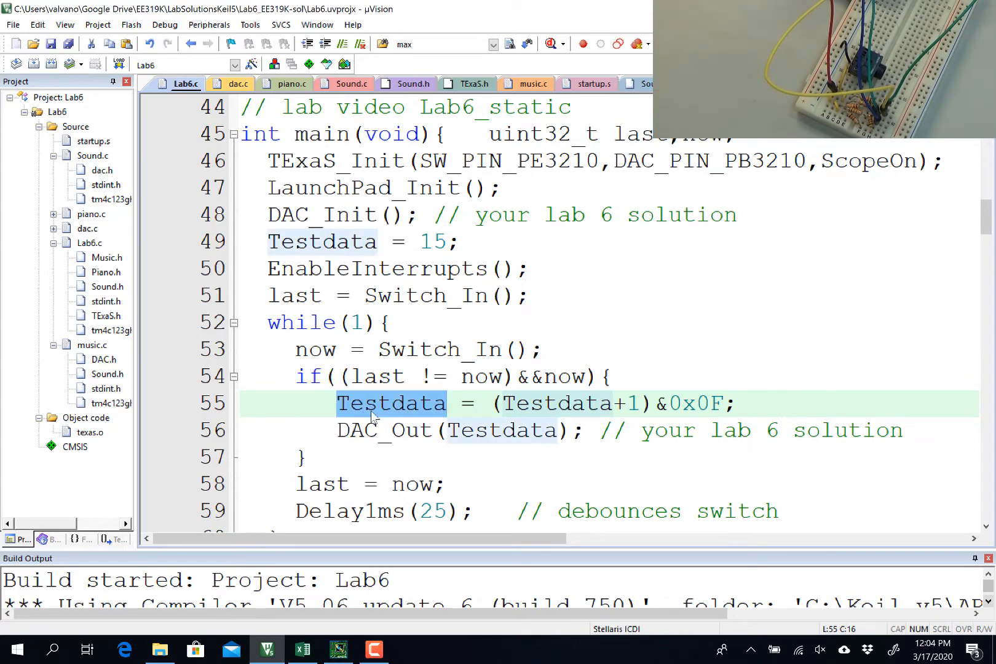
{"action": "left_click", "coordinate": [380, 431]}
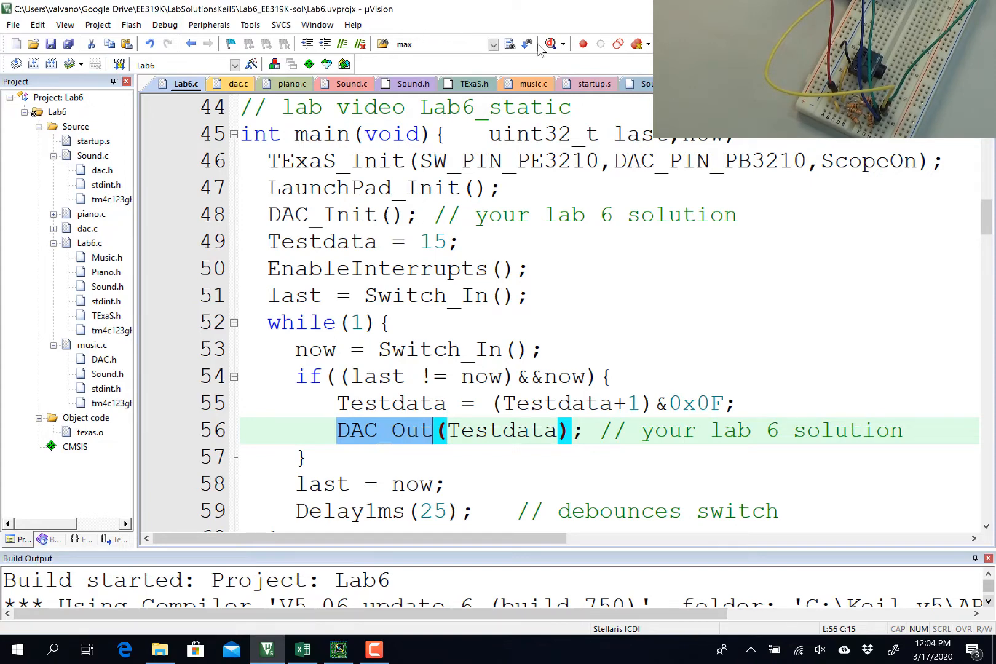
Start the debug session, dismiss the evaluation notice, and run the program on the board.
{"action": "left_click", "coordinate": [552, 44]}
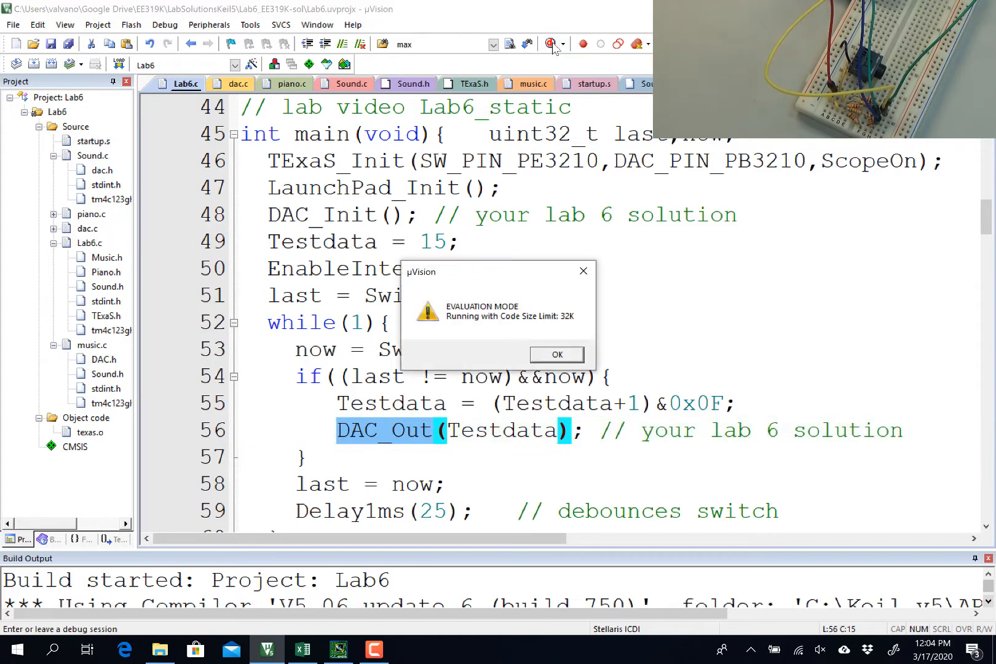
{"action": "left_click", "coordinate": [556, 354]}
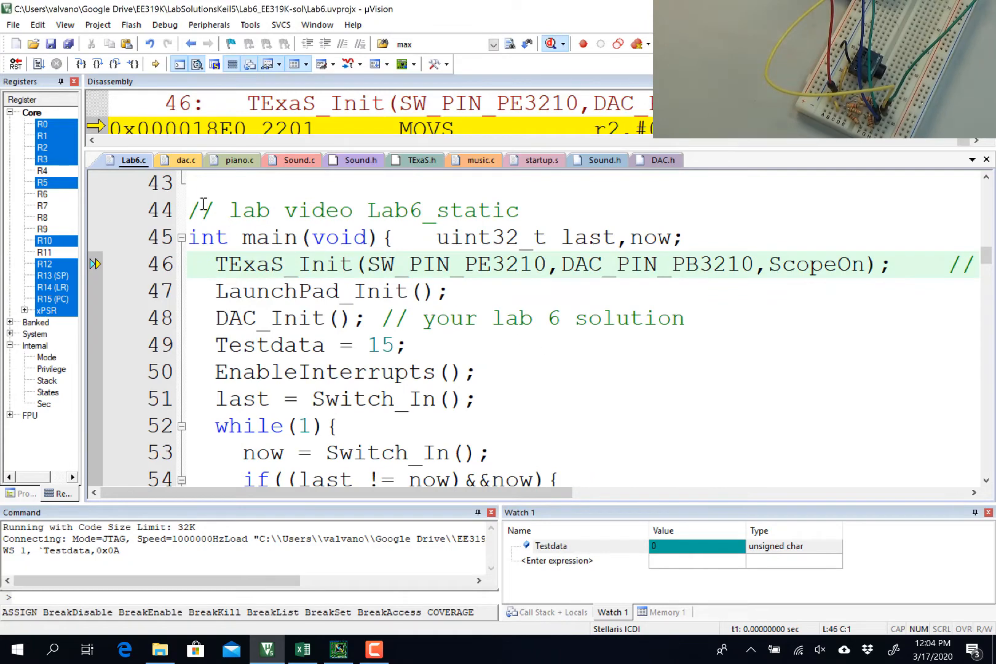
{"action": "left_click", "coordinate": [38, 64]}
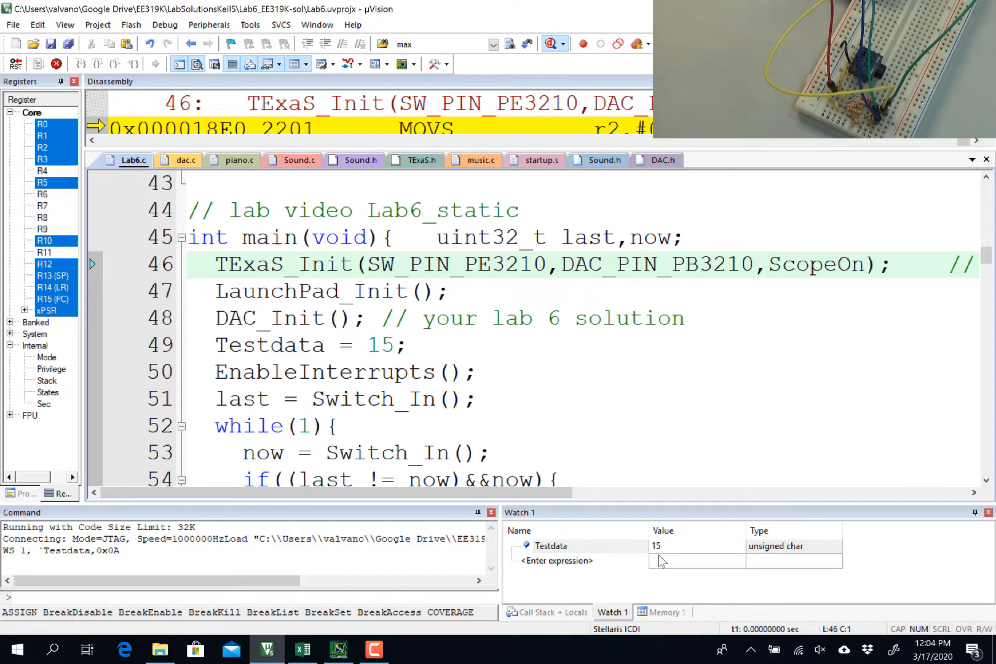
{"action": "mouse_move", "coordinate": [364, 627]}
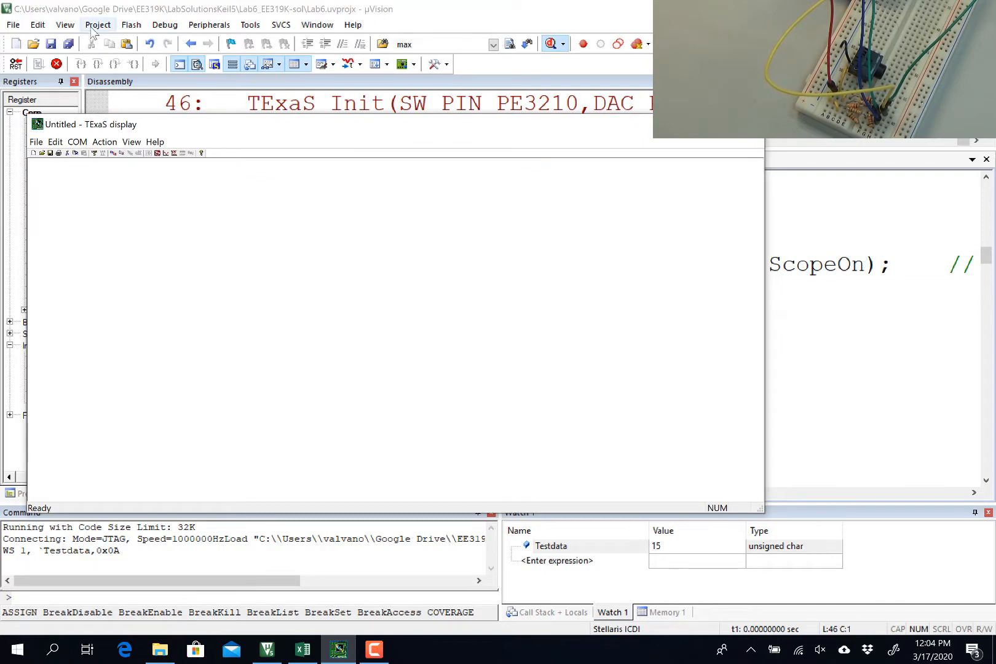
Open COM29 in TExaS display and switch it to oscilloscope mode.
{"action": "left_click", "coordinate": [76, 142]}
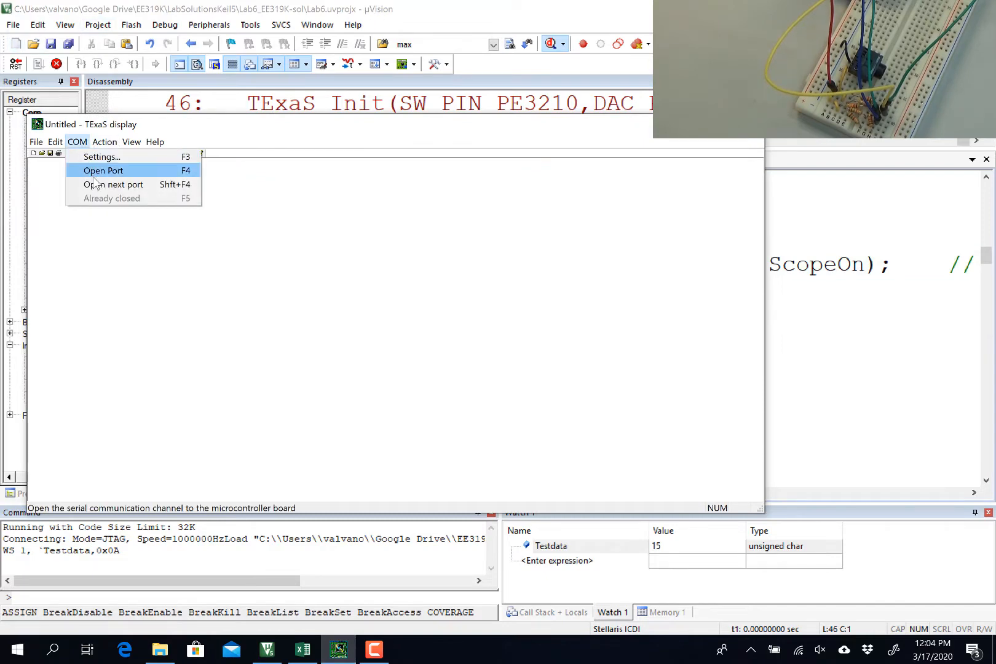
{"action": "left_click", "coordinate": [103, 170]}
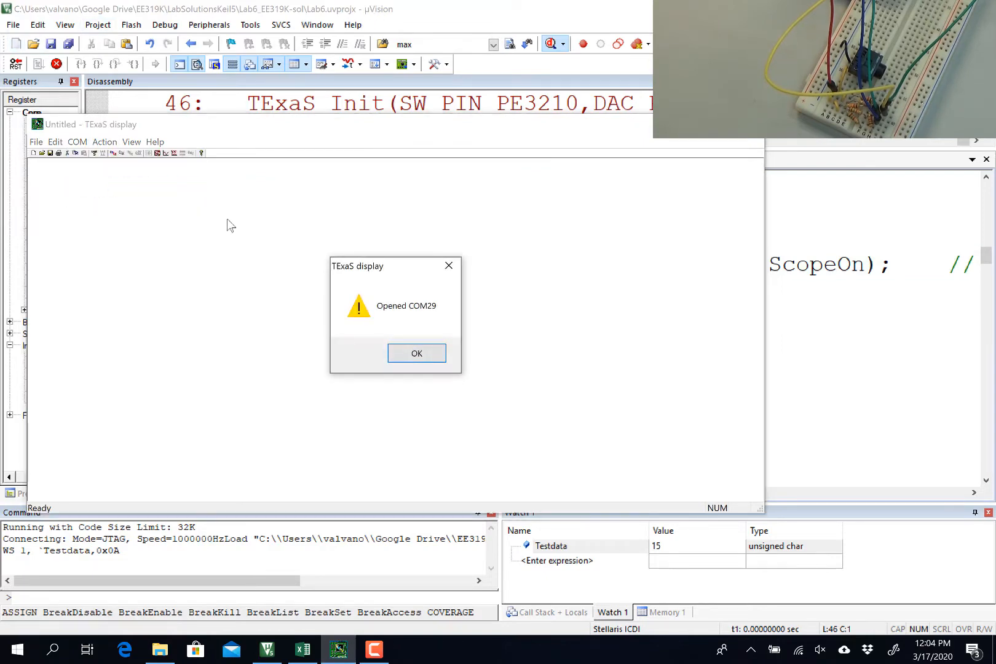
{"action": "left_click", "coordinate": [416, 353]}
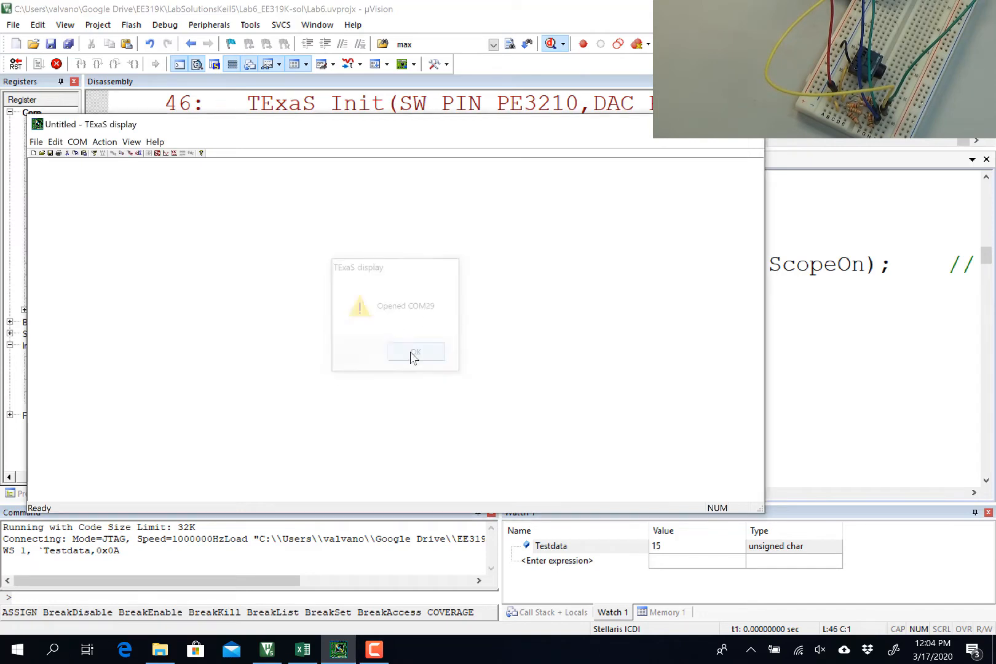
{"action": "left_click", "coordinate": [416, 353]}
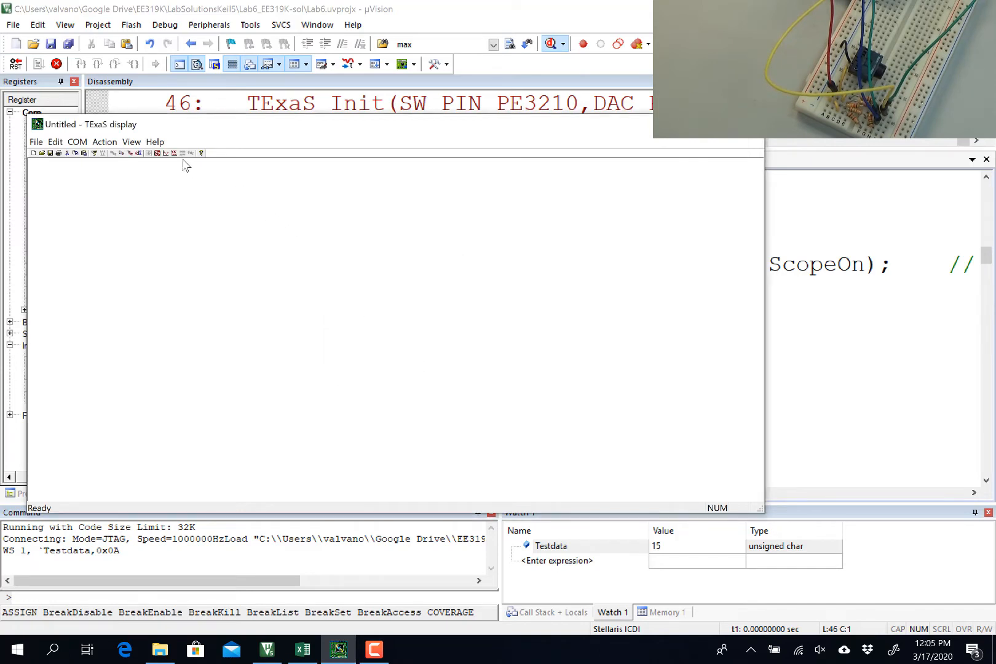
{"action": "mouse_move", "coordinate": [184, 153]}
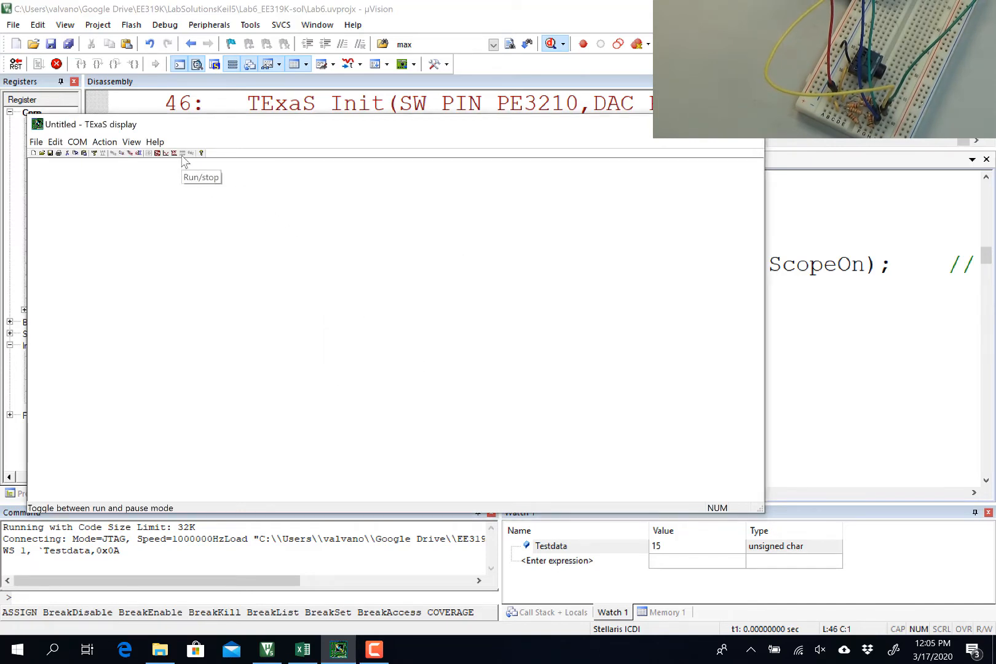
{"action": "mouse_move", "coordinate": [166, 152]}
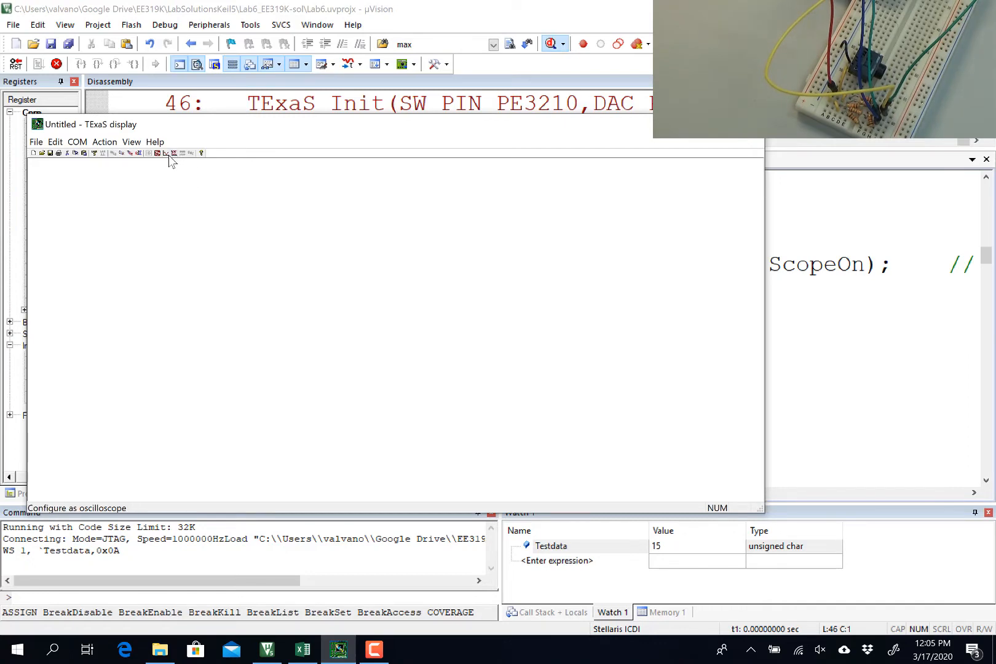
{"action": "left_click", "coordinate": [165, 152]}
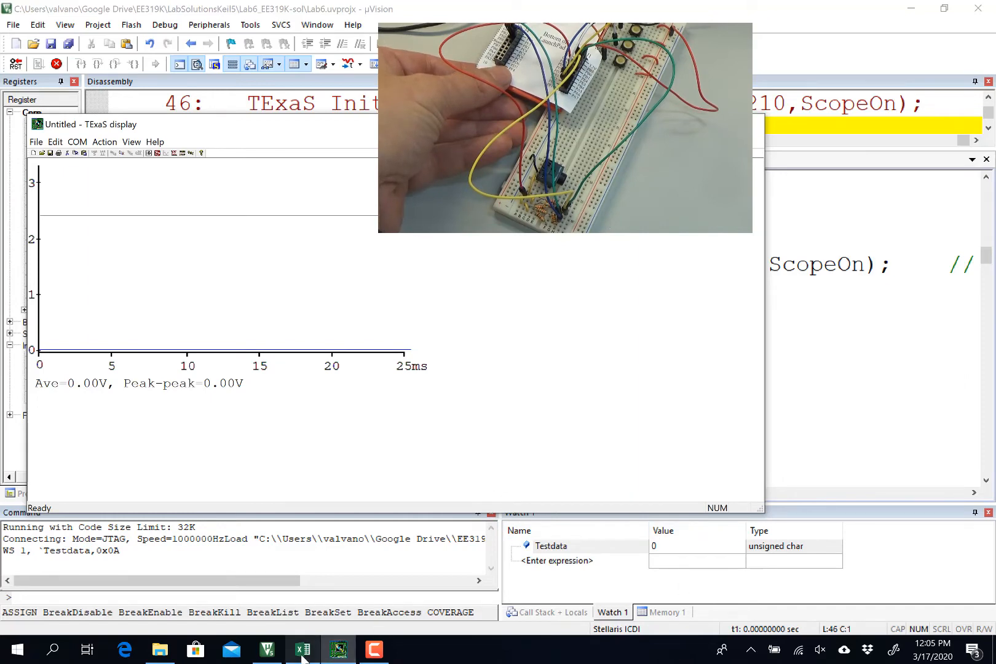
Enter the measured DAC voltages in the Actual column, from 0.00 up to 1.97 V.
{"action": "left_click", "coordinate": [303, 649]}
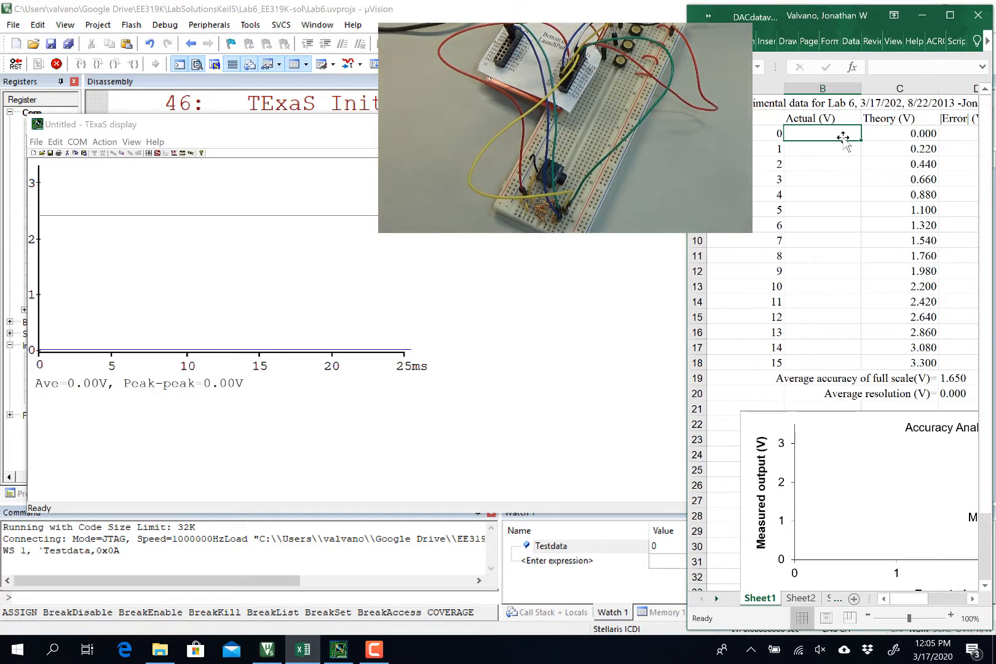
{"action": "type", "text": "0.00"}
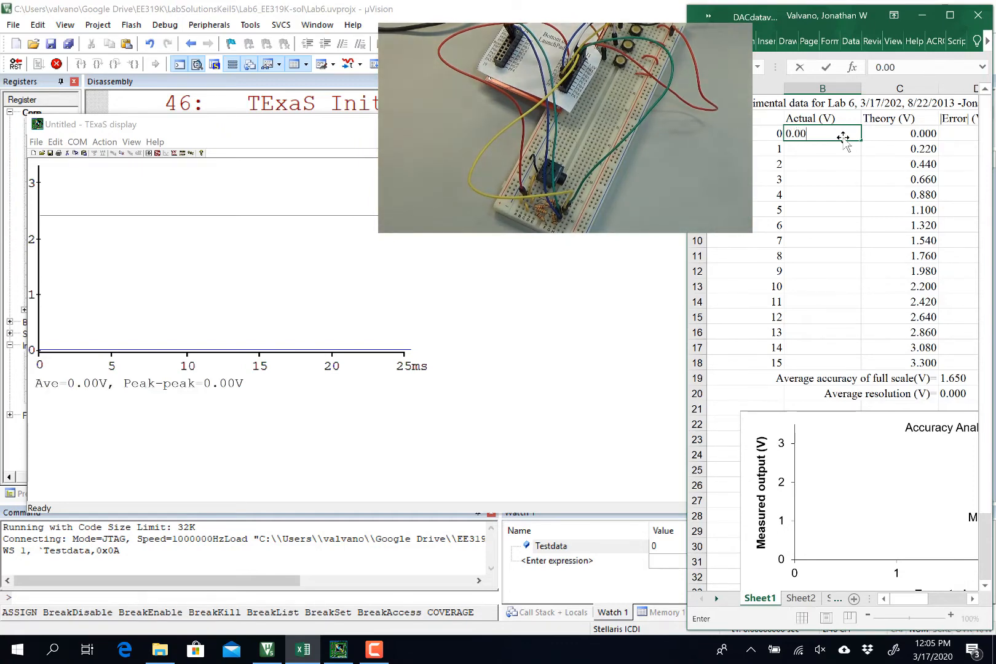
{"action": "key", "text": "Return"}
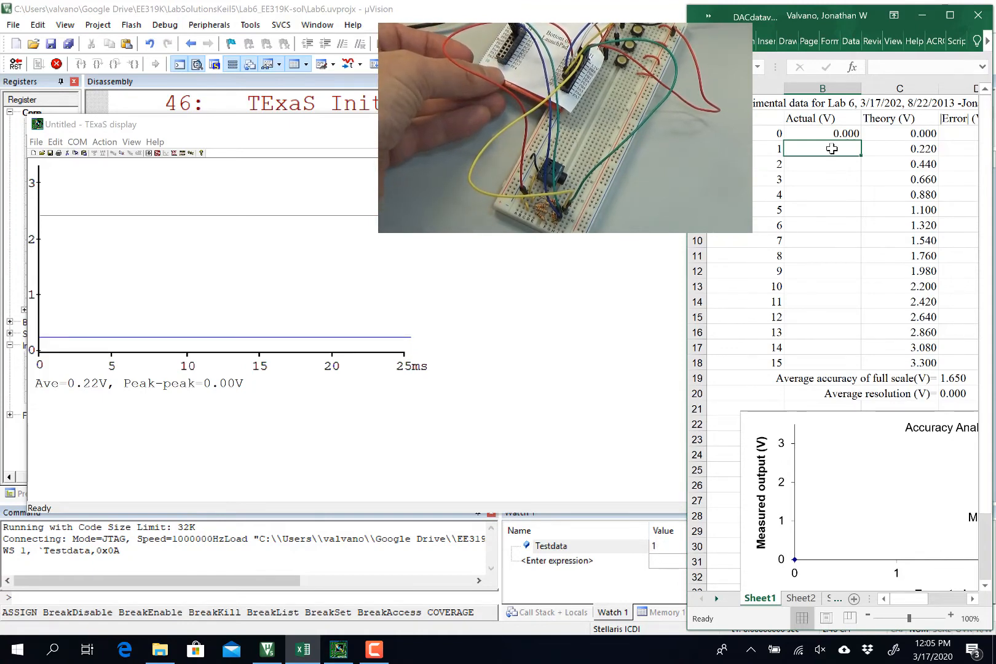
{"action": "type", "text": ".220"}
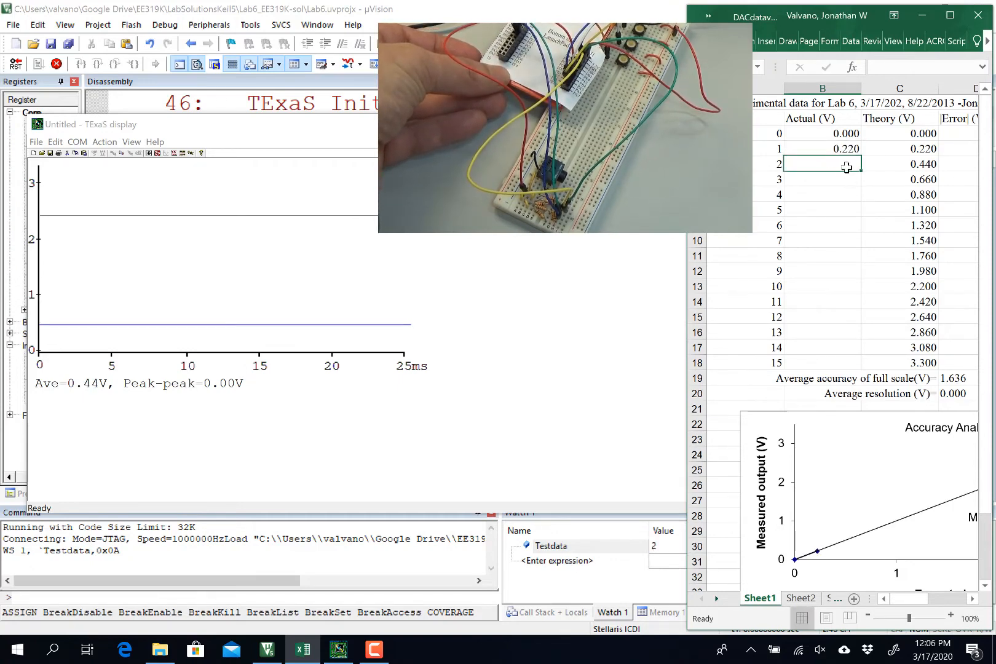
{"action": "type", "text": "."}
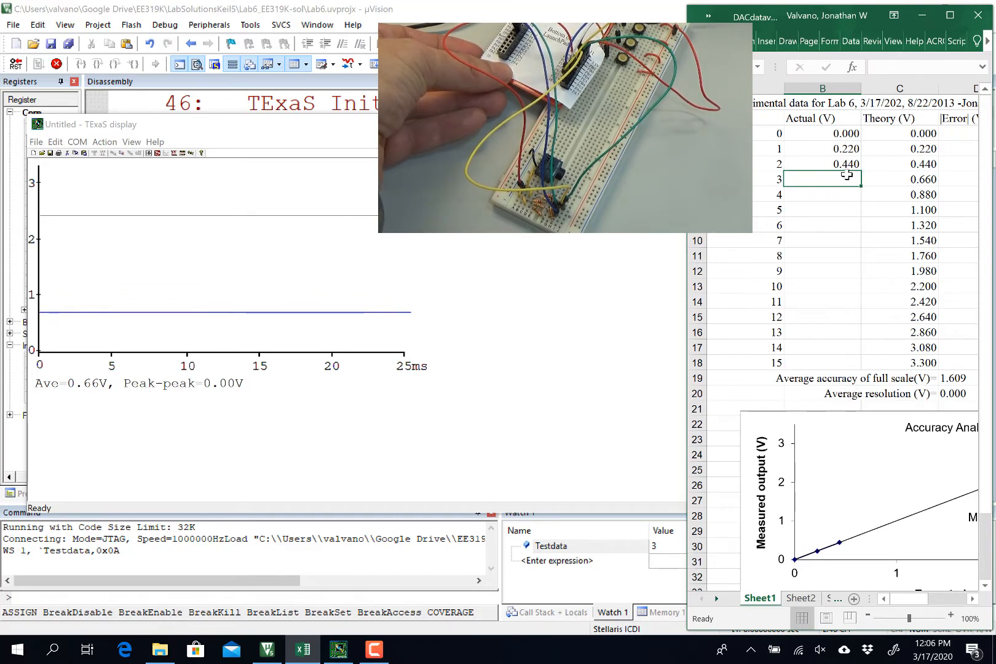
{"action": "type", "text": "0.660"}
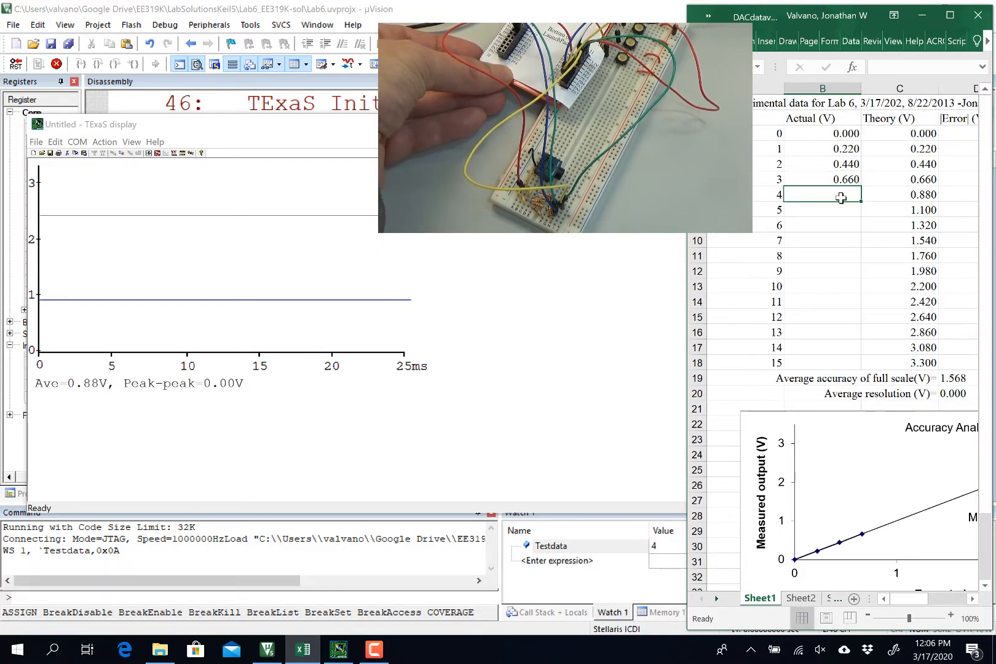
{"action": "type", "text": ".880"}
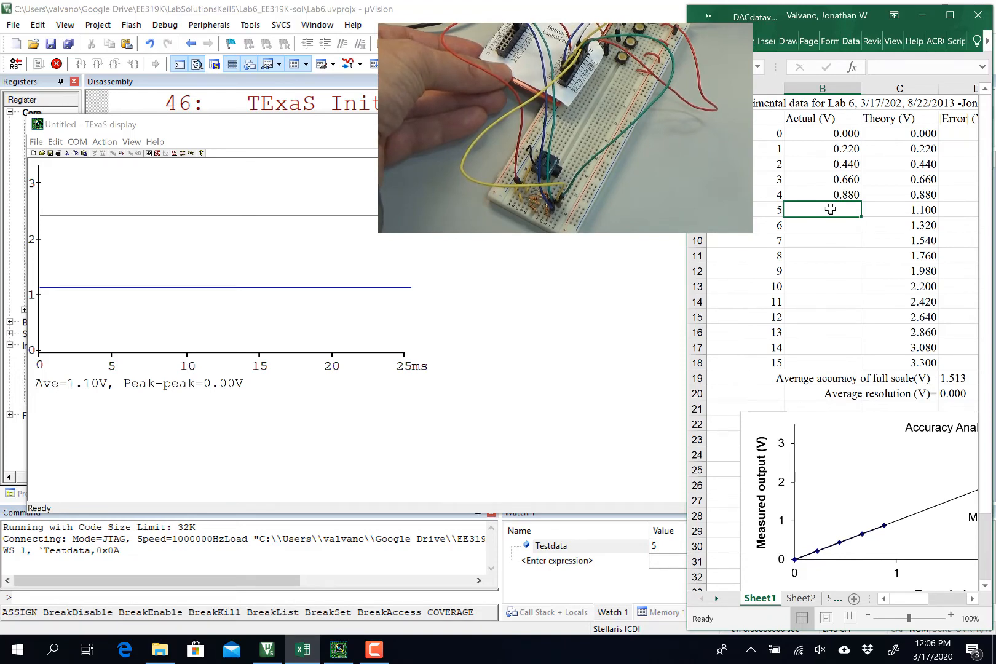
{"action": "type", "text": "1.100"}
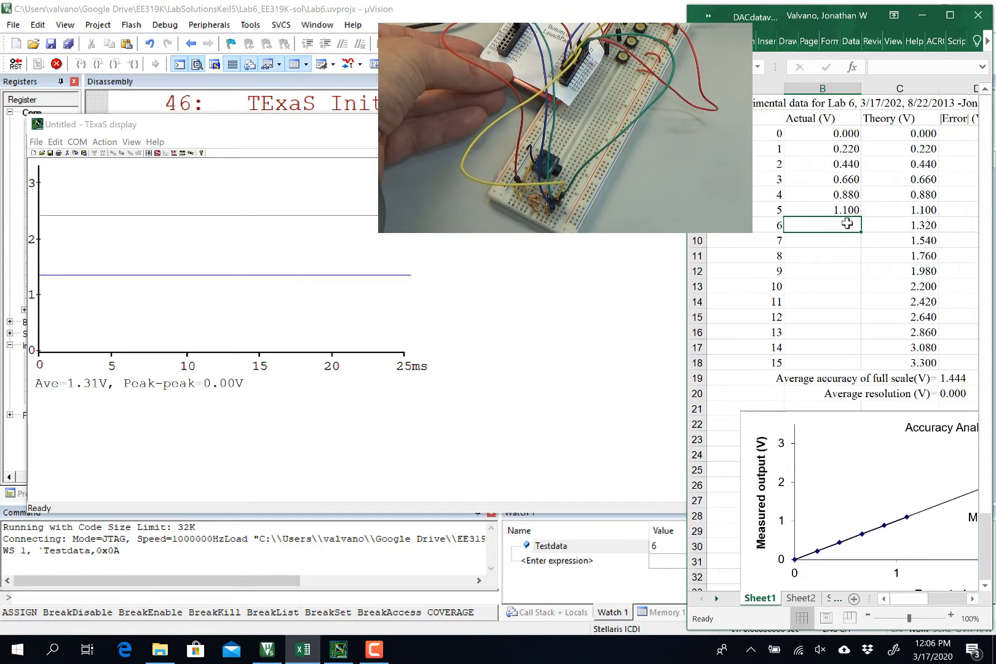
{"action": "type", "text": "1.310"}
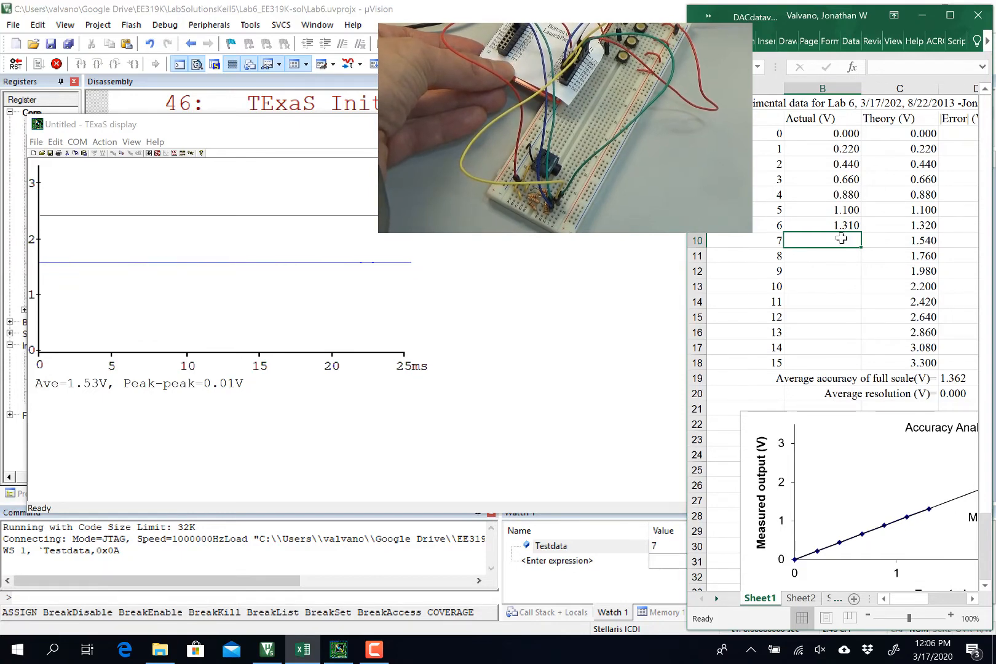
{"action": "type", "text": "1.530"}
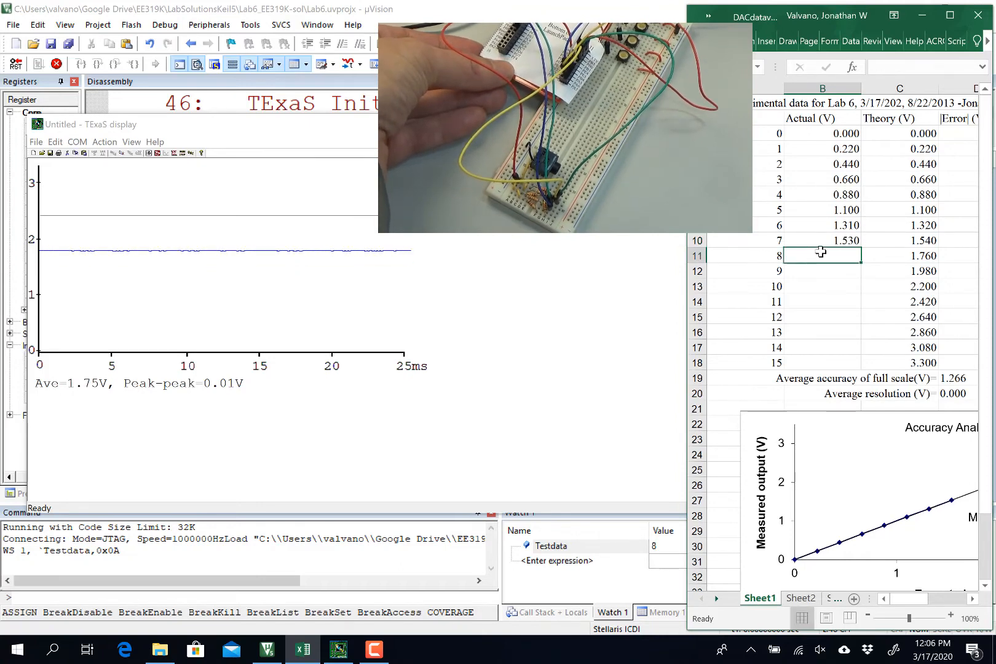
{"action": "type", "text": "1.750"}
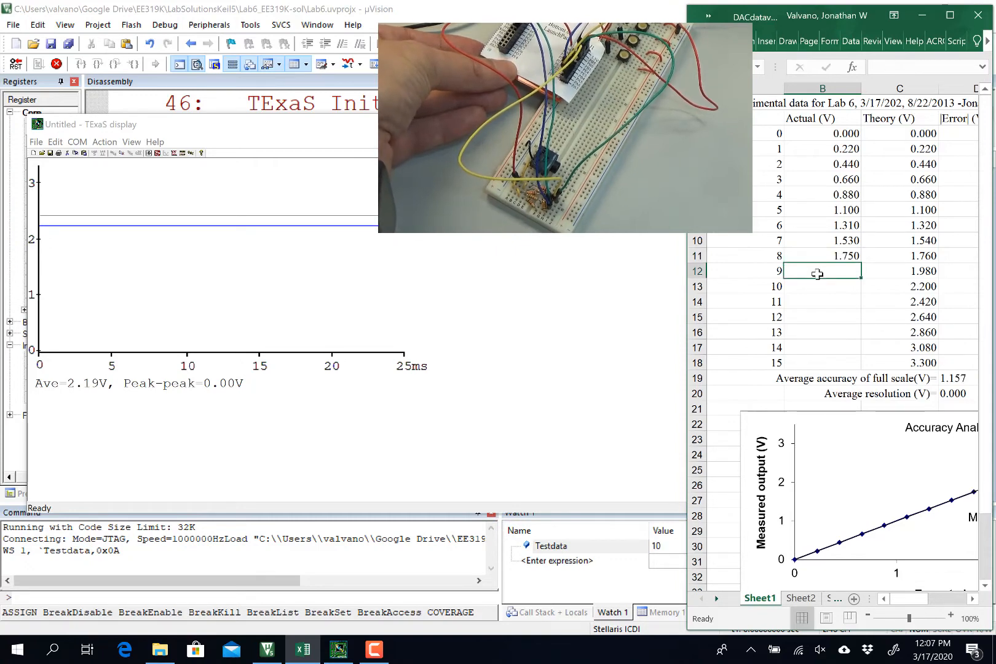
{"action": "type", "text": "1.970"}
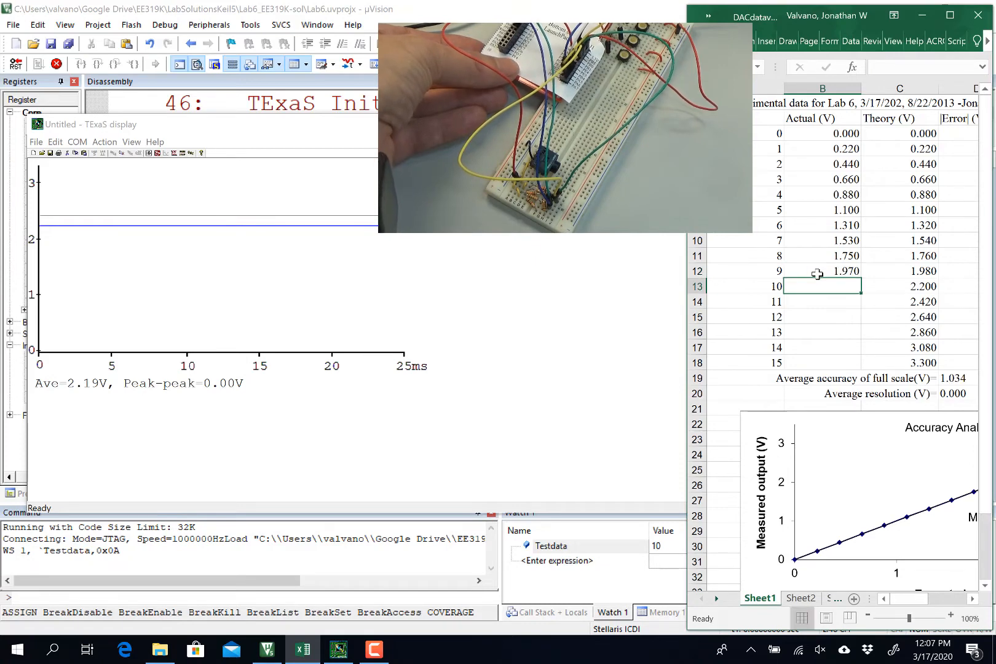
Replace the mistyped input 10 voltage in cell B13 with 2.19 V.
{"action": "type", "text": "2.."}
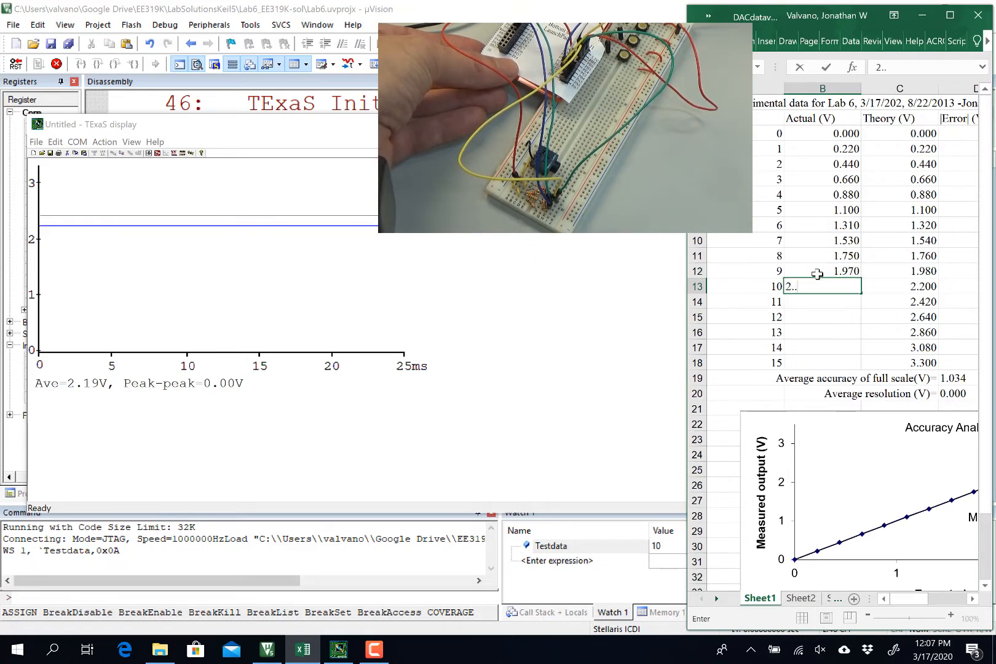
{"action": "type", "text": "19"}
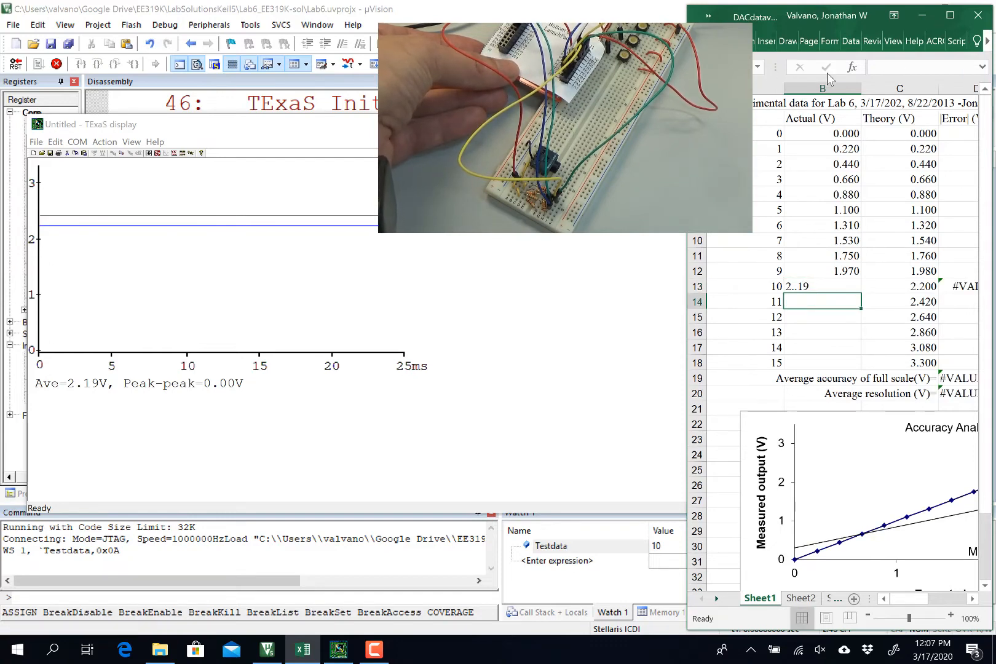
{"action": "left_click", "coordinate": [822, 286]}
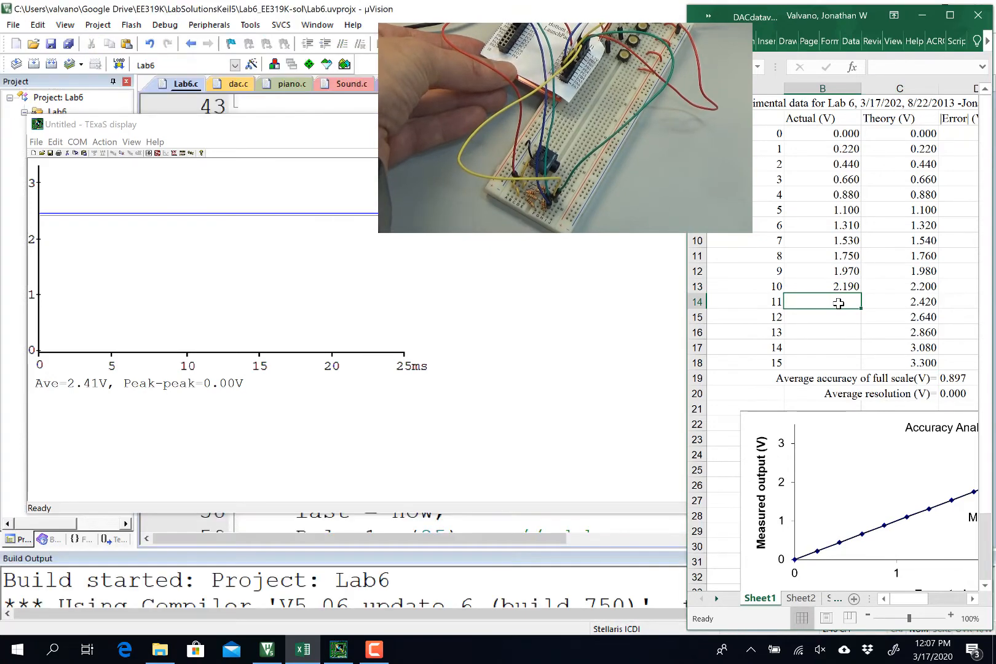
Enter measured voltages for inputs 11-15 into B14-B18, ending at 3.29 V.
{"action": "type", "text": "2.410"}
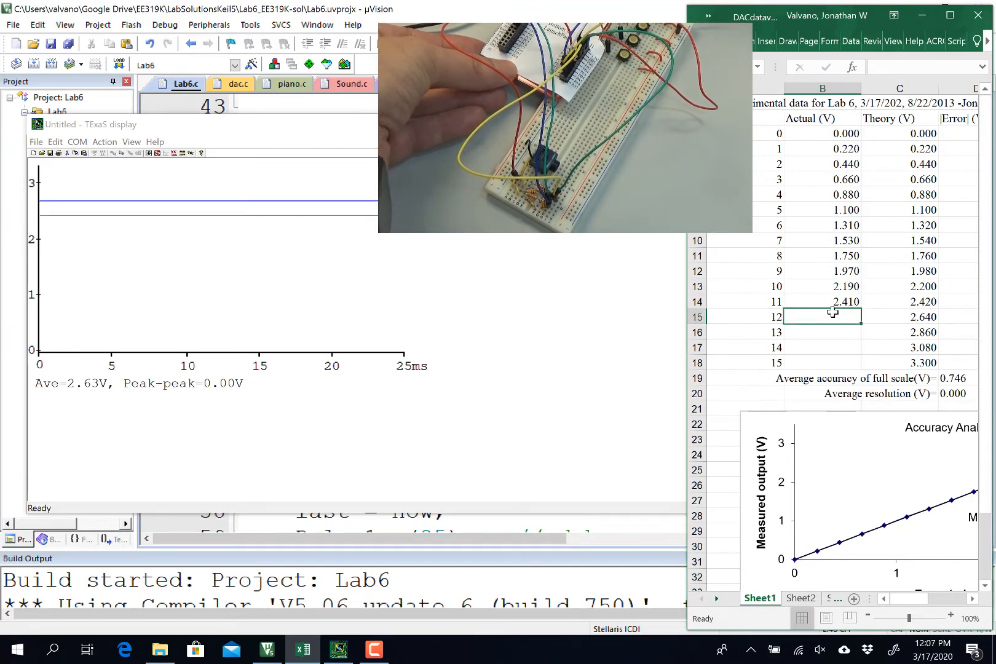
{"action": "type", "text": "2.630"}
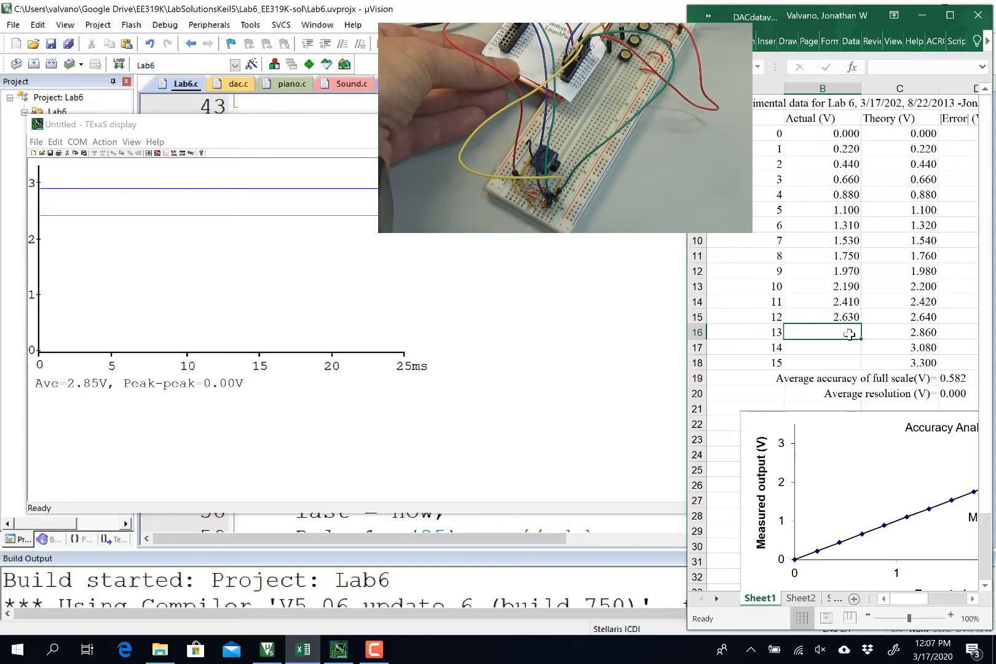
{"action": "type", "text": "2."}
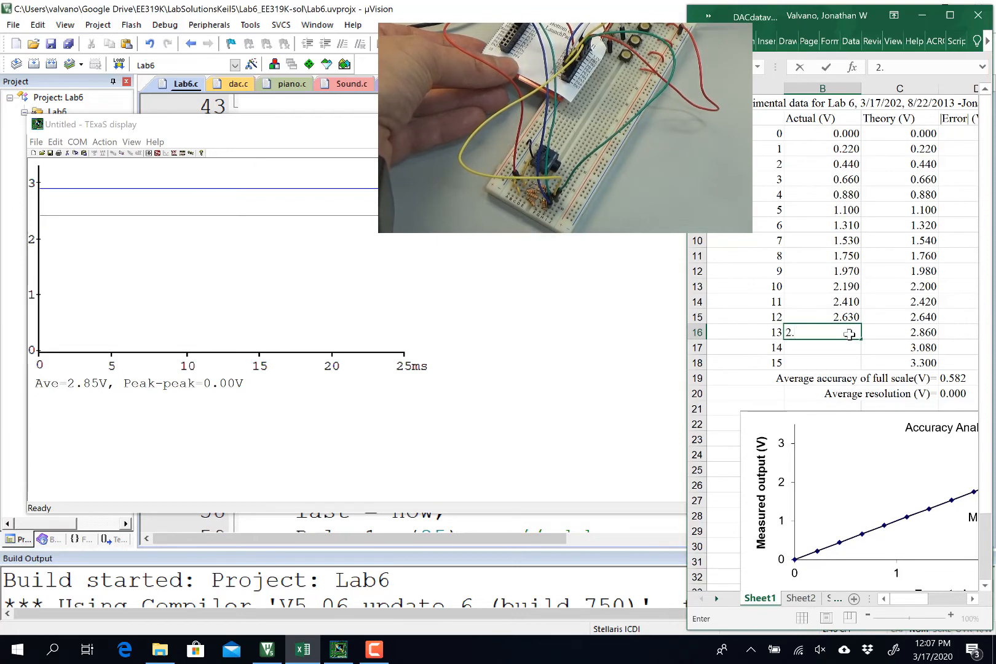
{"action": "key", "text": "enter"}
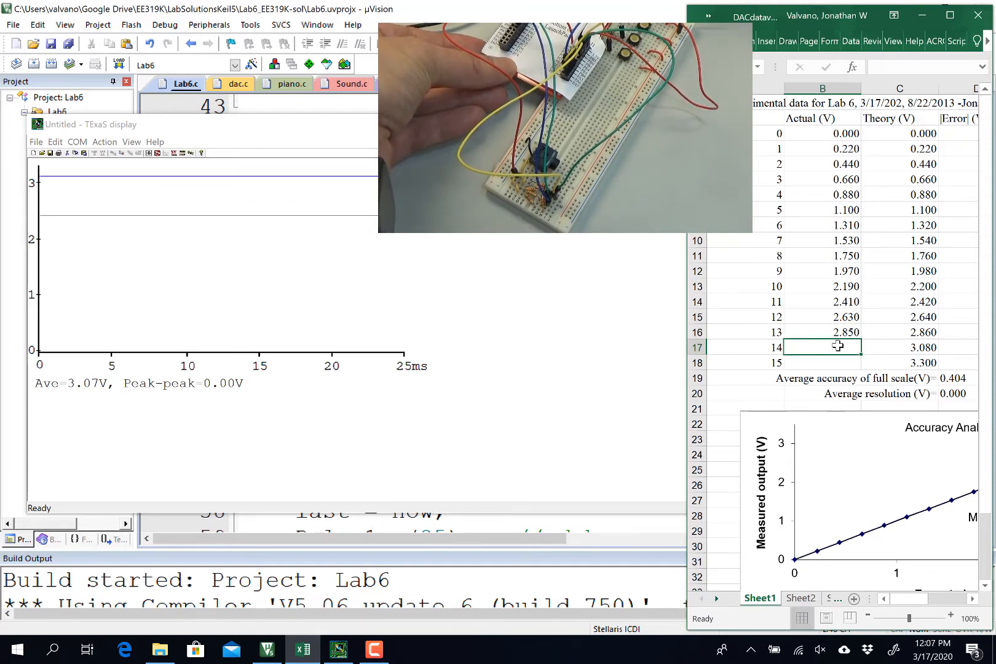
{"action": "type", "text": "3.070"}
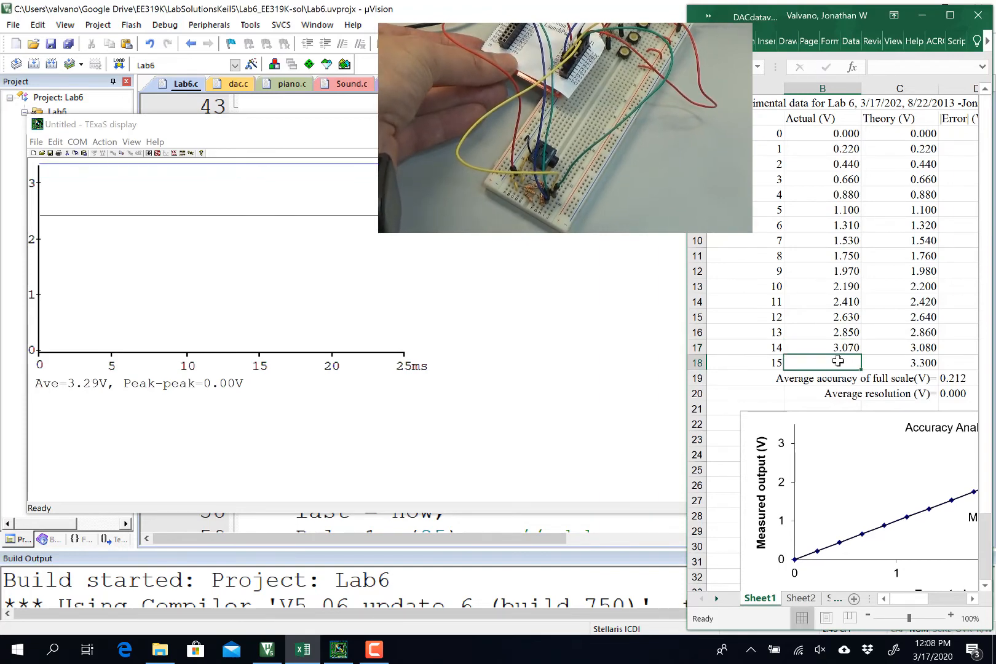
{"action": "type", "text": "3.290"}
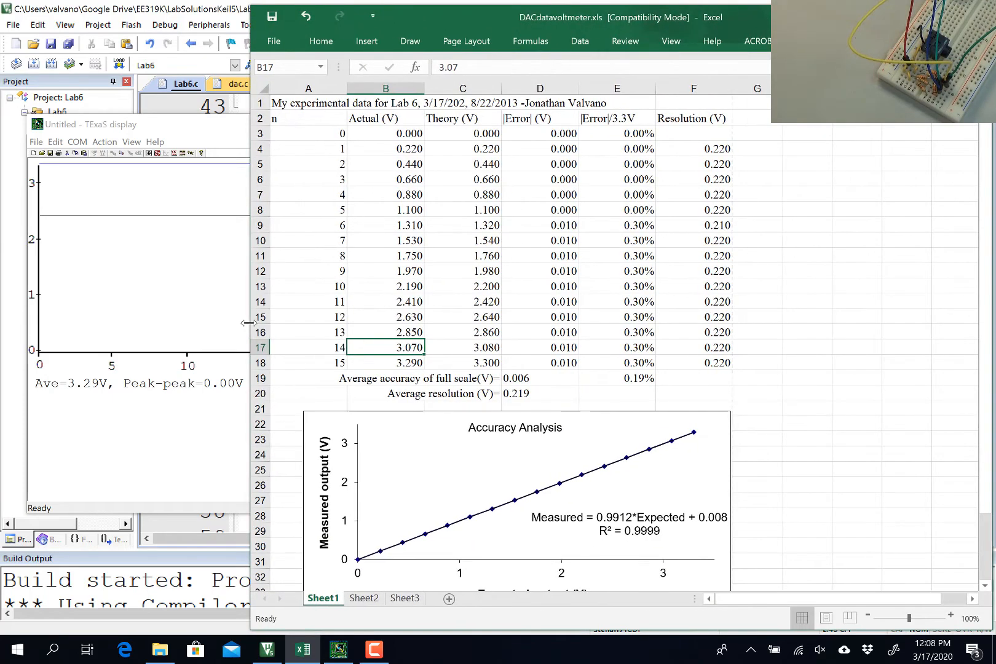
{"action": "mouse_move", "coordinate": [524, 167]}
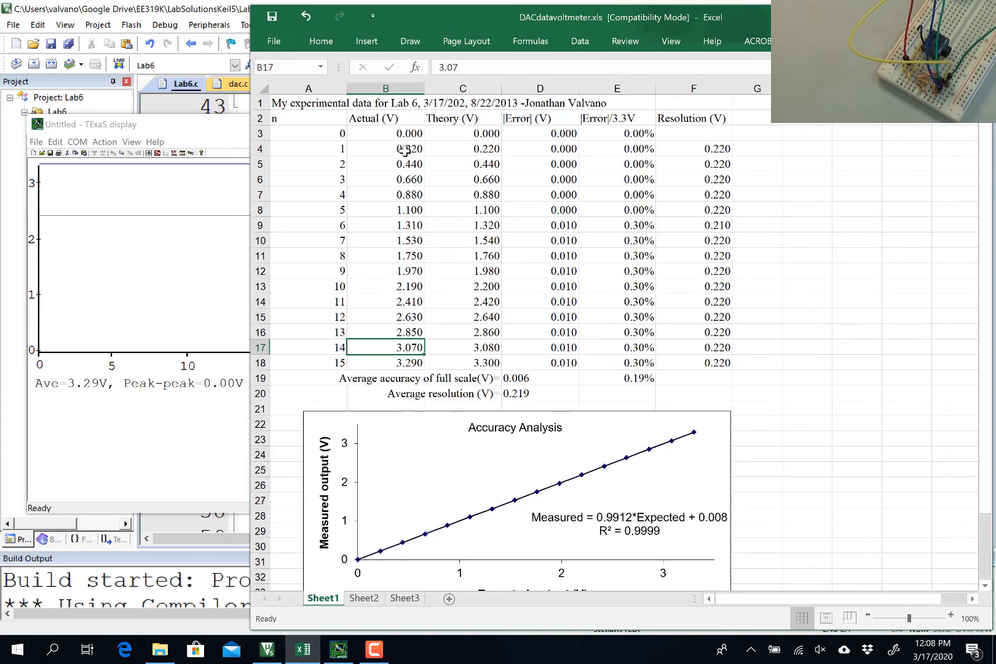
Inspect the Theory formulas, 0.006 V average accuracy, and resolution values averaging 0.219 V.
{"action": "left_click_drag", "start_coordinate": [409, 149], "coordinate": [409, 363]}
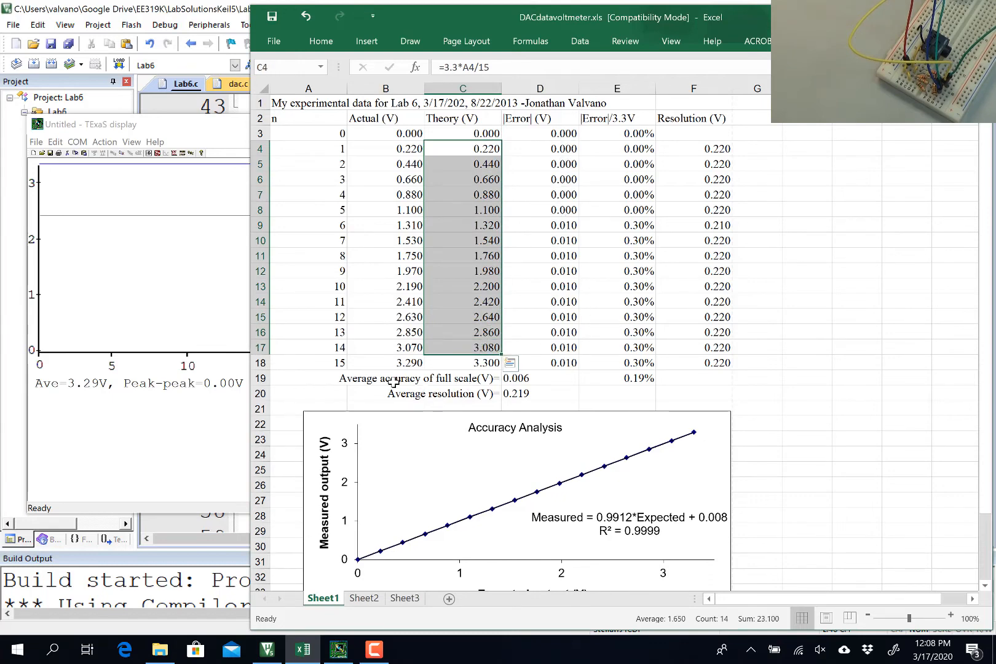
{"action": "left_click", "coordinate": [385, 378]}
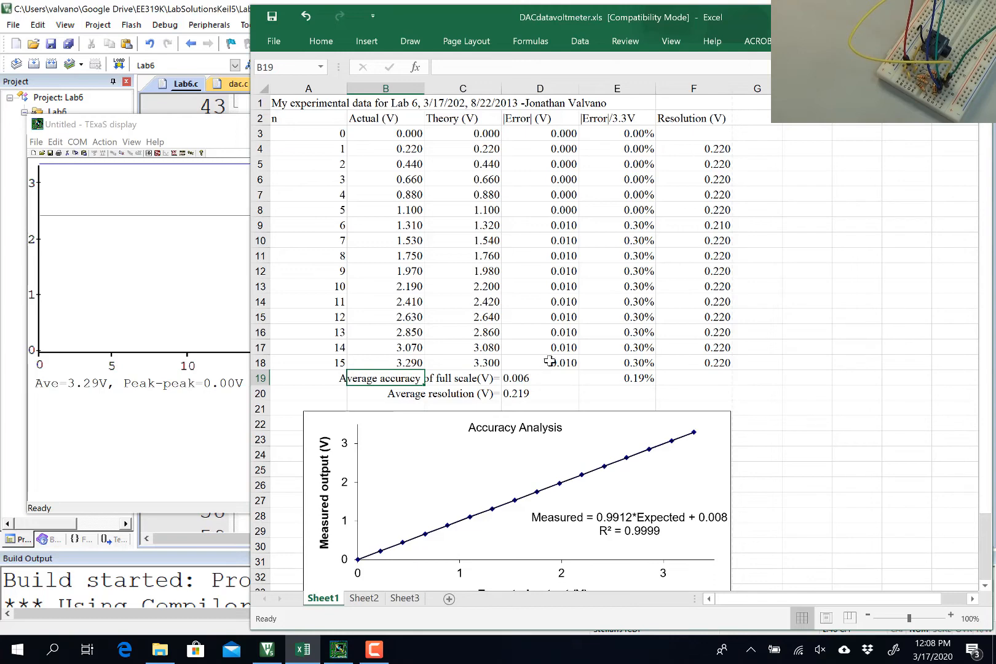
{"action": "left_click", "coordinate": [539, 393]}
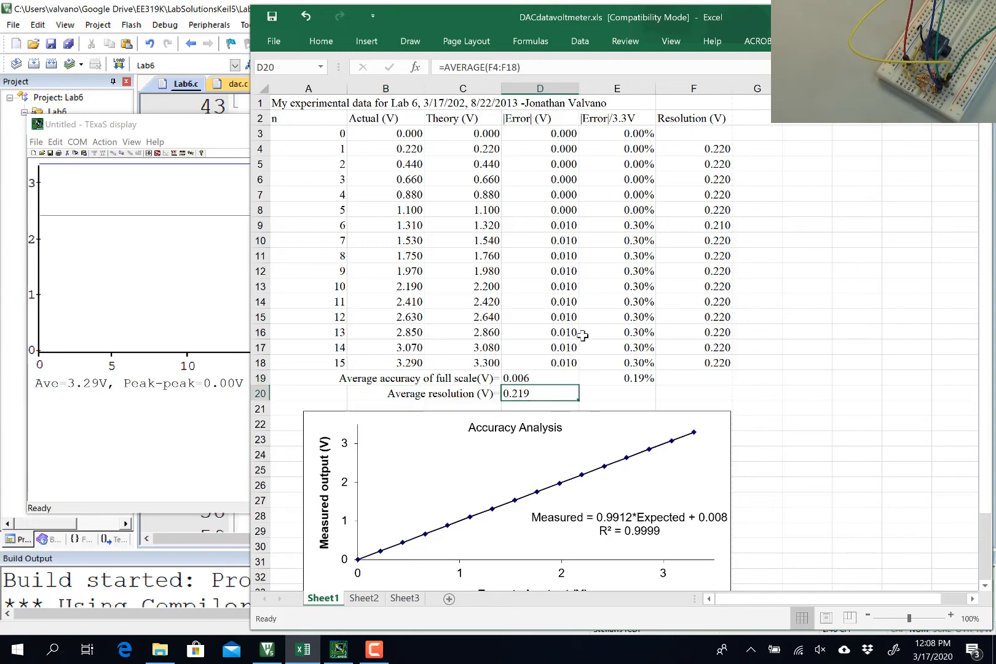
{"action": "mouse_move", "coordinate": [601, 305]}
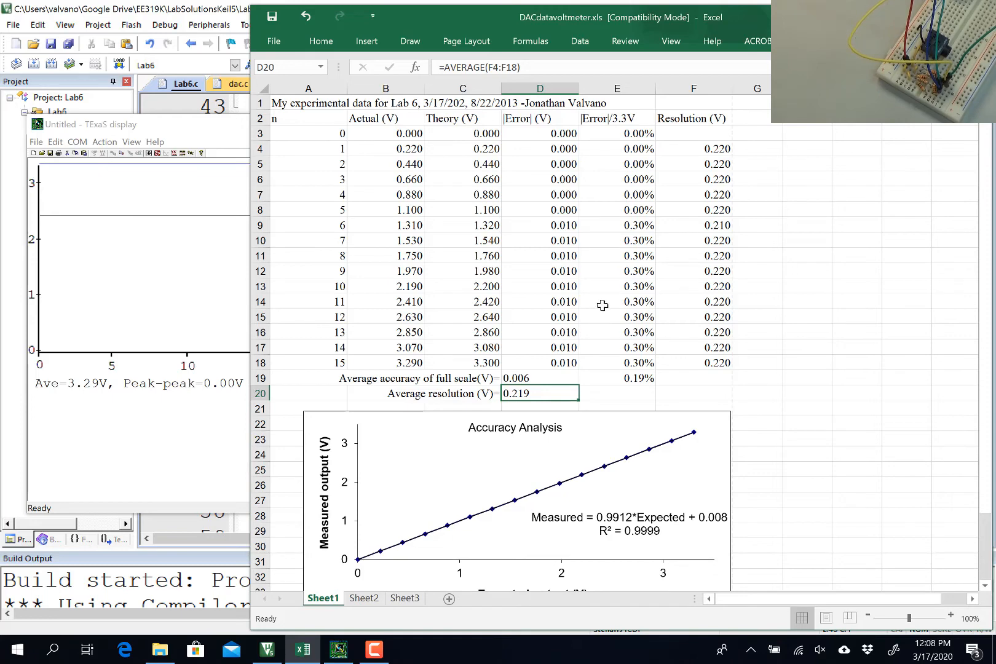
{"action": "mouse_move", "coordinate": [687, 215]}
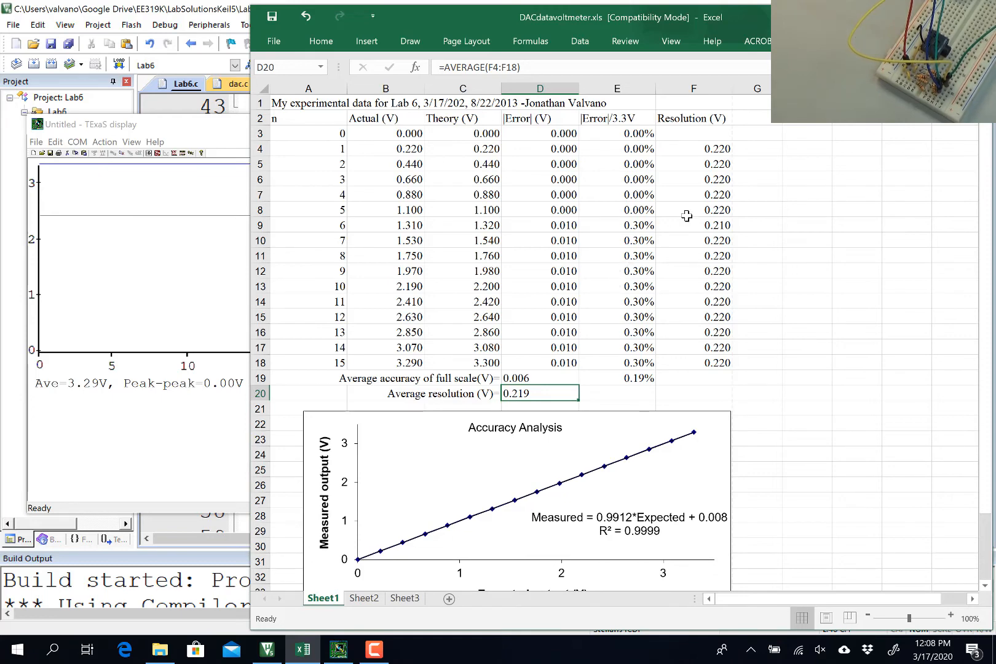
{"action": "left_click", "coordinate": [693, 148]}
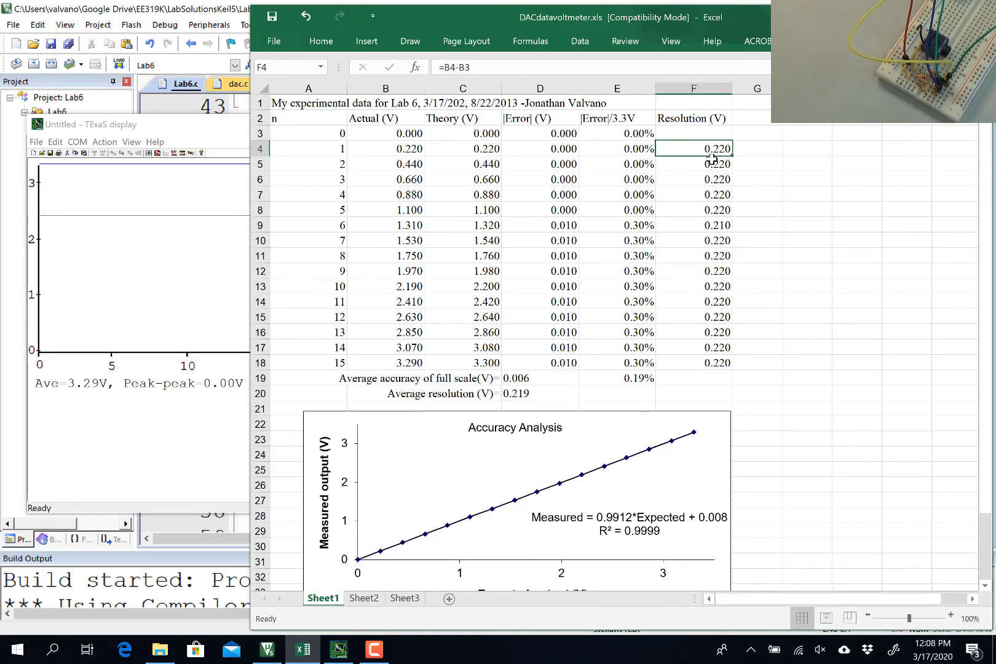
{"action": "left_click_drag", "start_coordinate": [693, 149], "coordinate": [693, 363]}
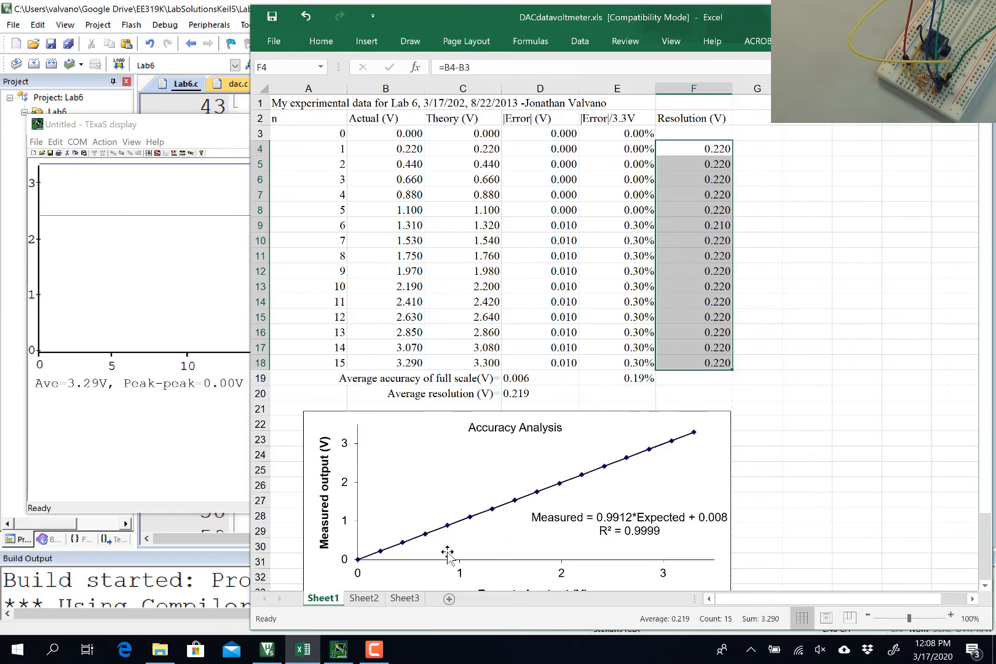
{"action": "scroll", "scroll_direction": "down", "scroll_amount": 3}
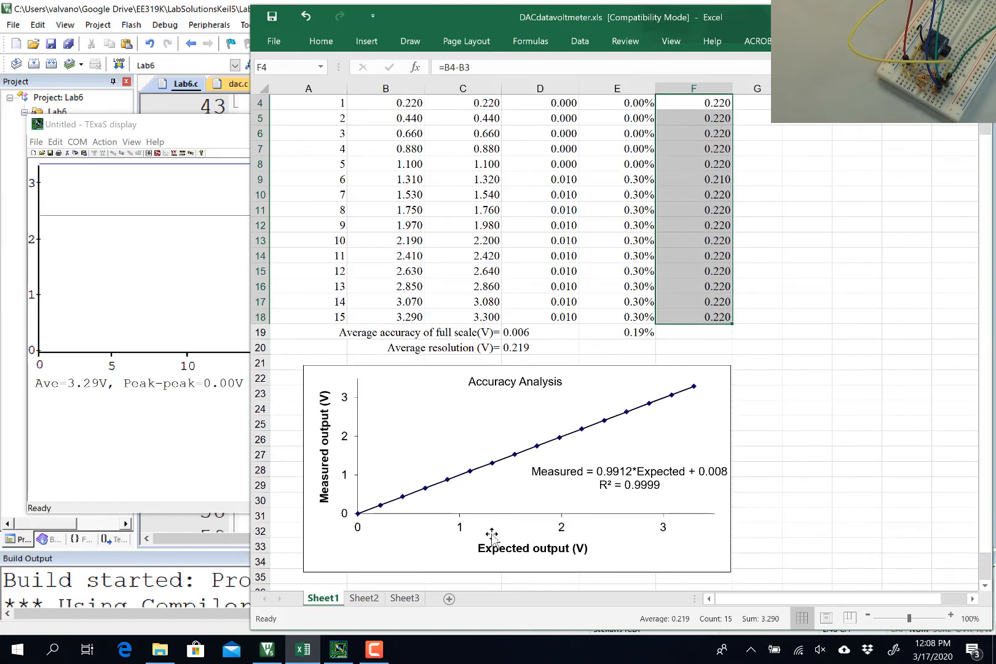
{"action": "mouse_move", "coordinate": [486, 554]}
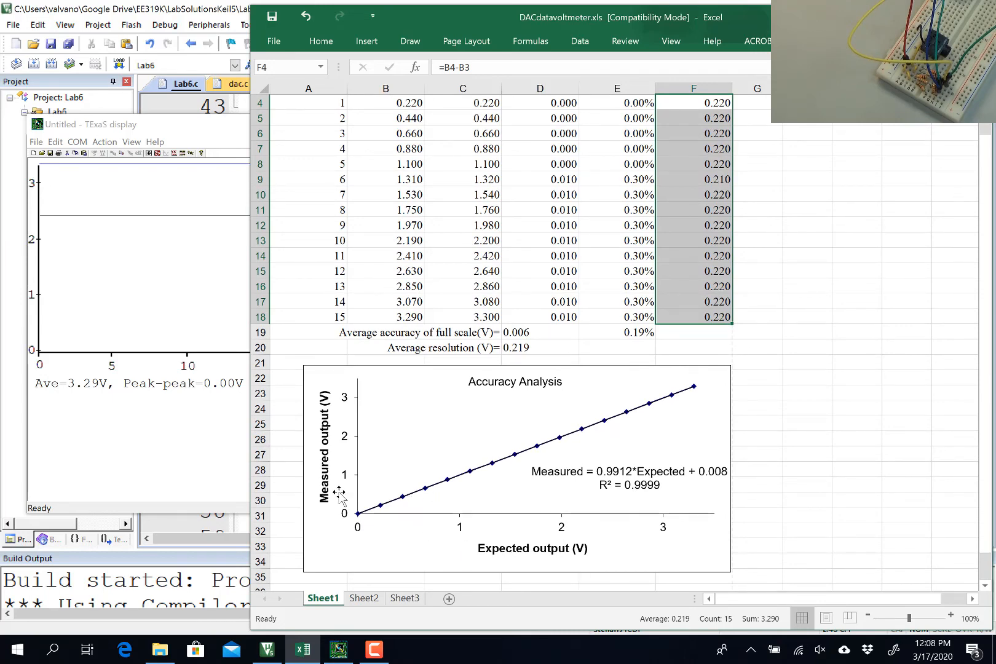
{"action": "left_click", "coordinate": [462, 88]}
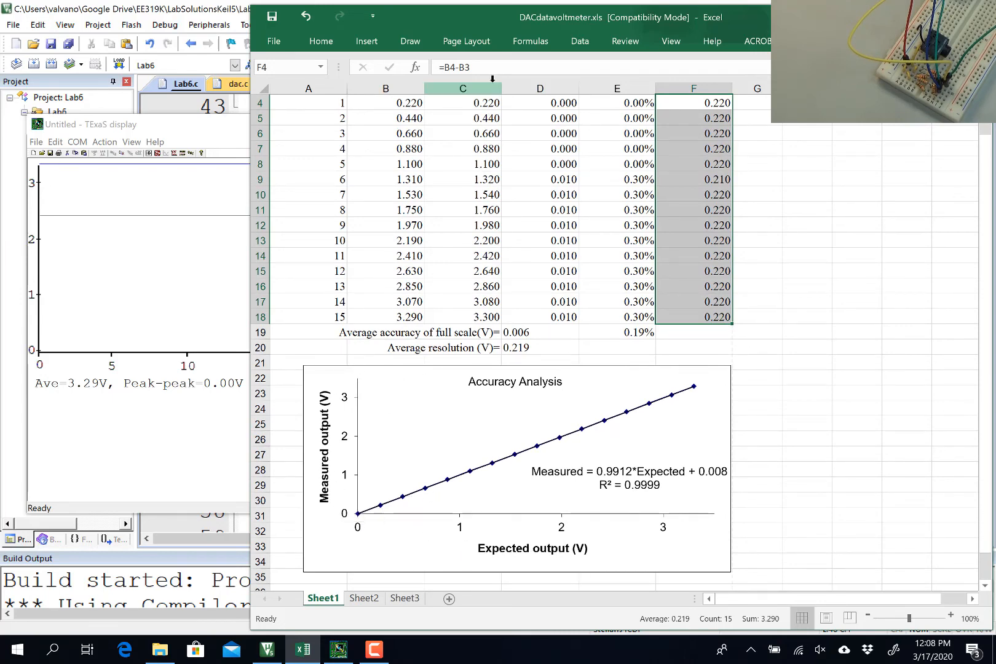